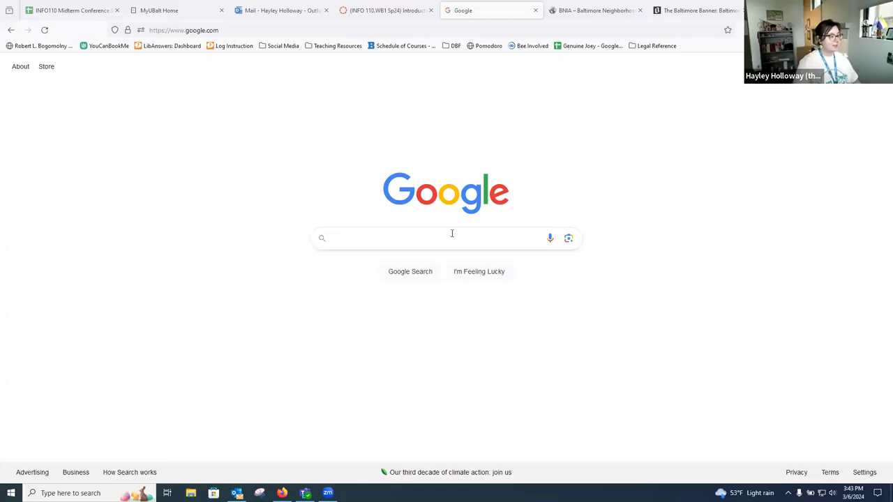
Search Google for 'community garden' using the autocomplete suggestion.
left_click(446, 238)
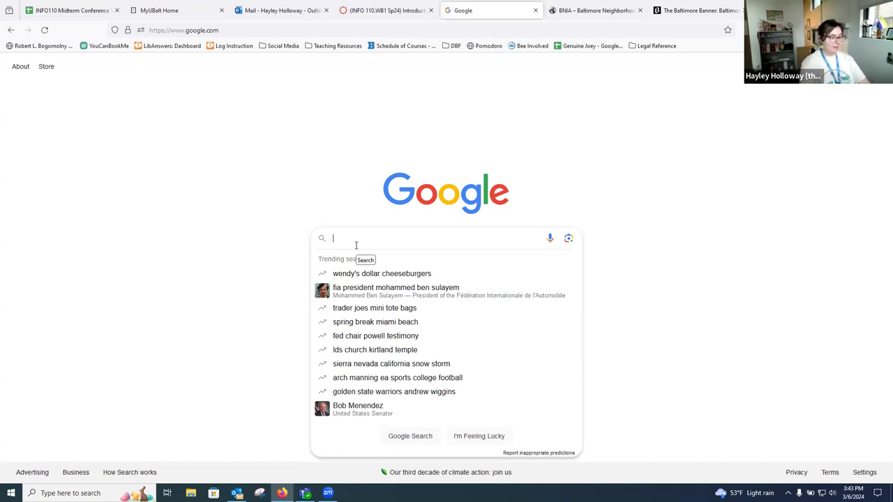
type("community ga")
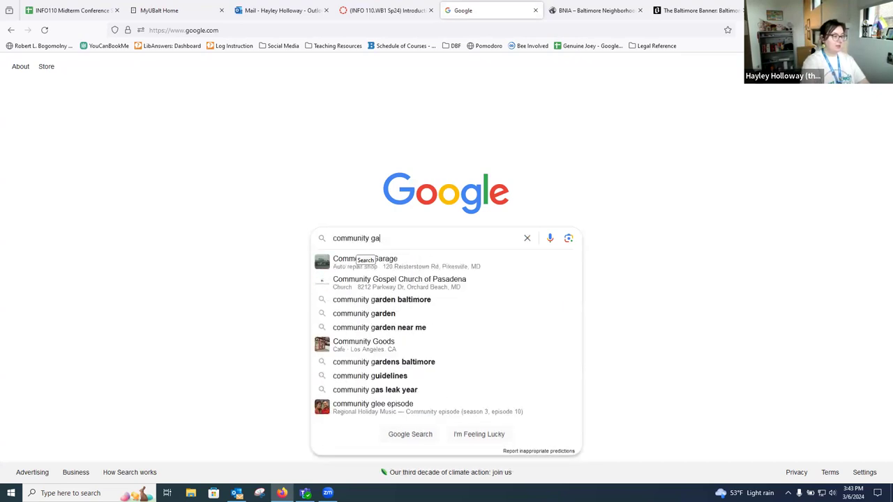
left_click(363, 313)
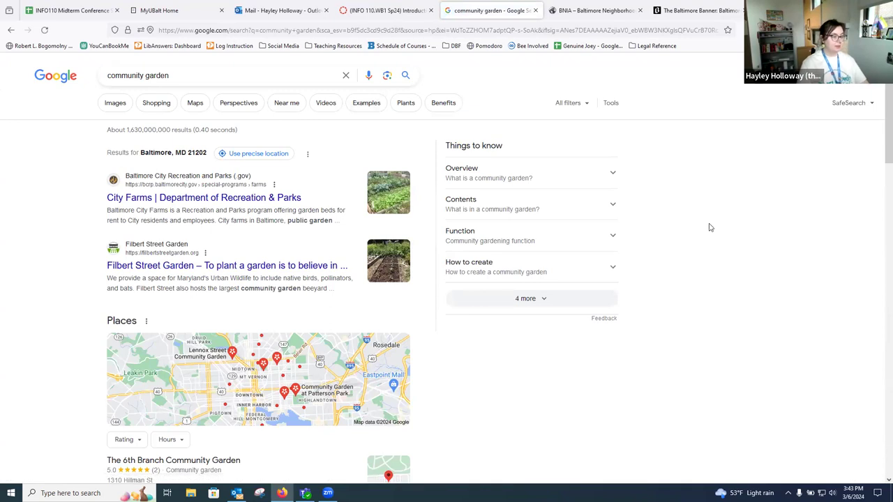
left_click(254, 152)
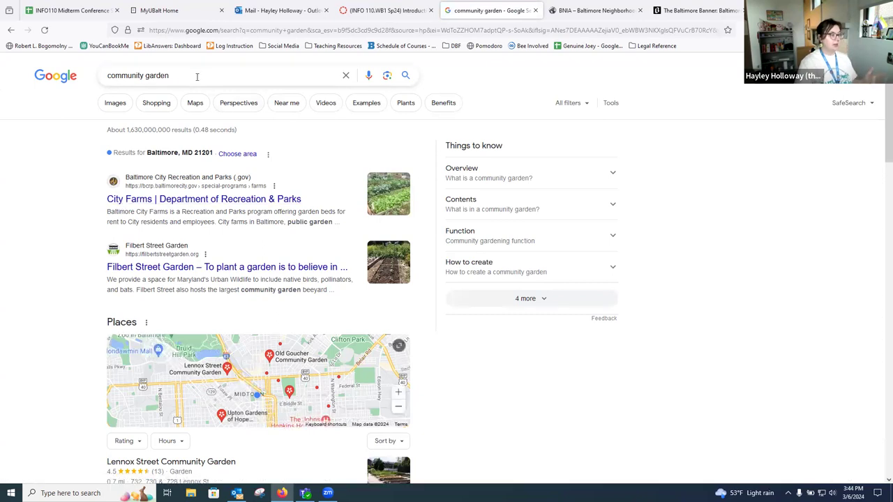
mouse_move(168, 123)
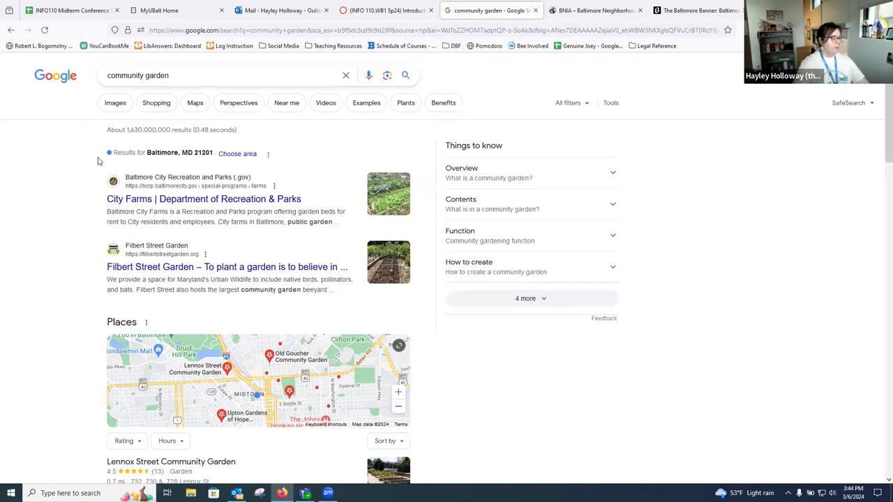
mouse_move(99, 161)
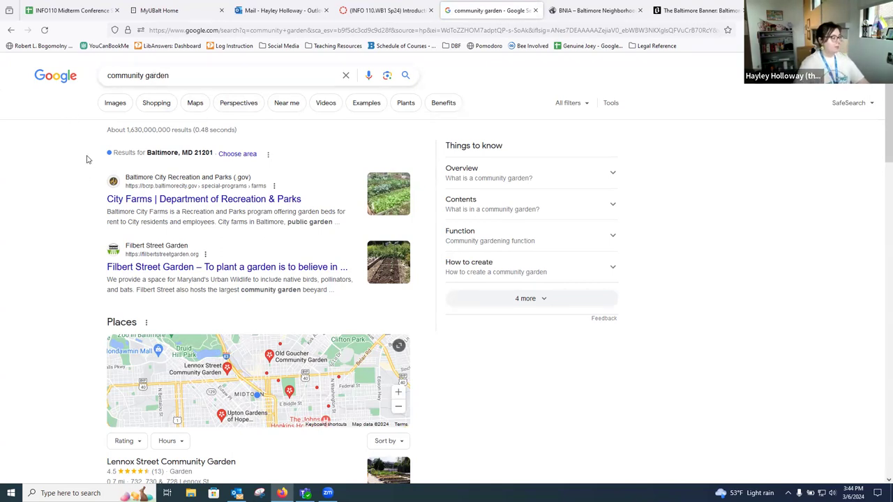
scroll("down", 3)
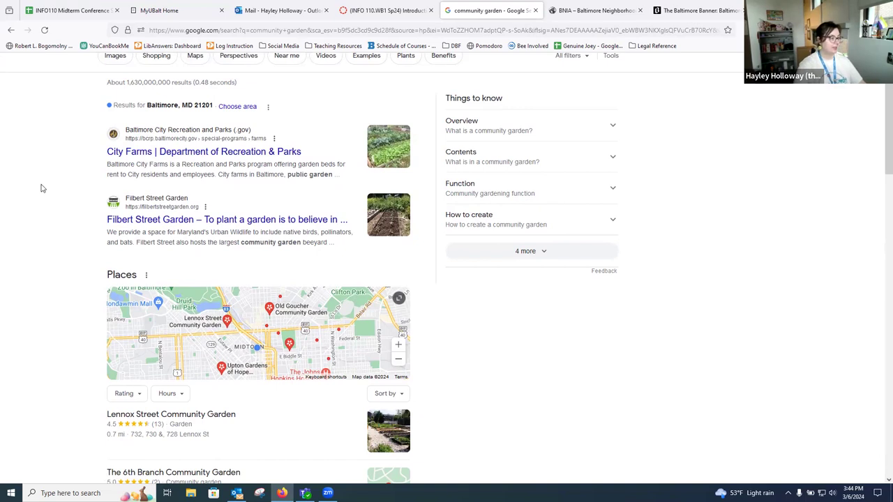
scroll("down", 3)
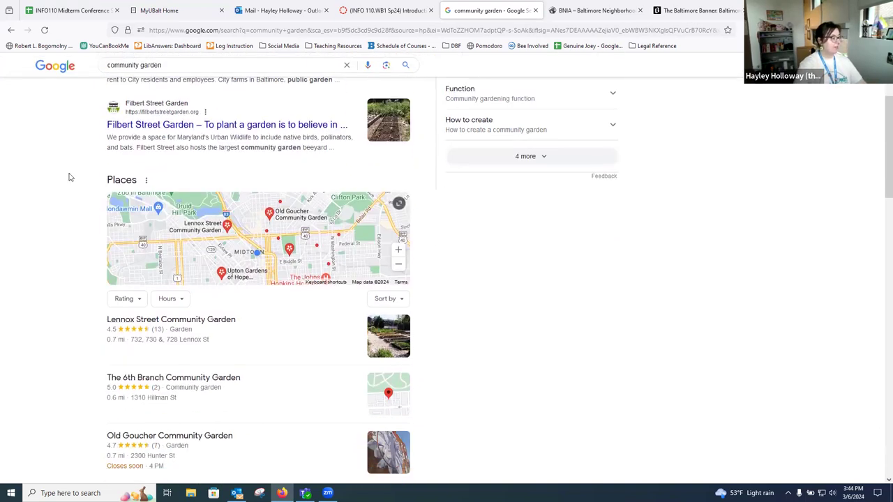
scroll("down", 3)
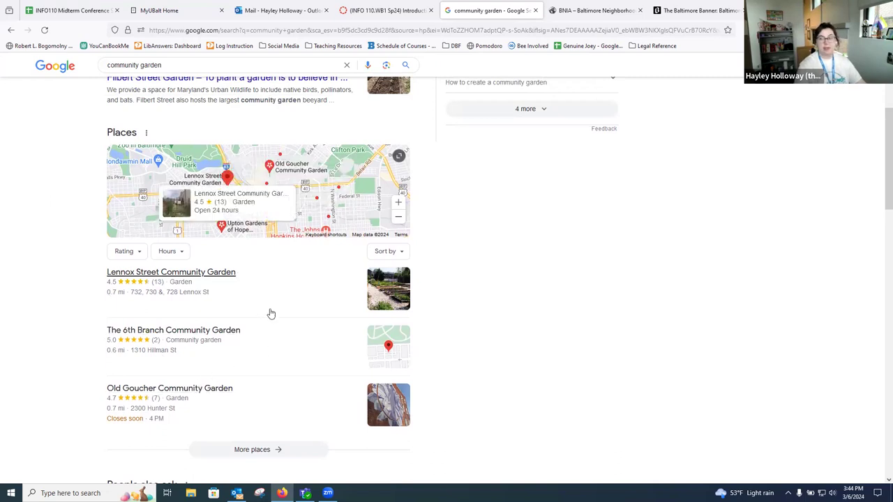
mouse_move(219, 305)
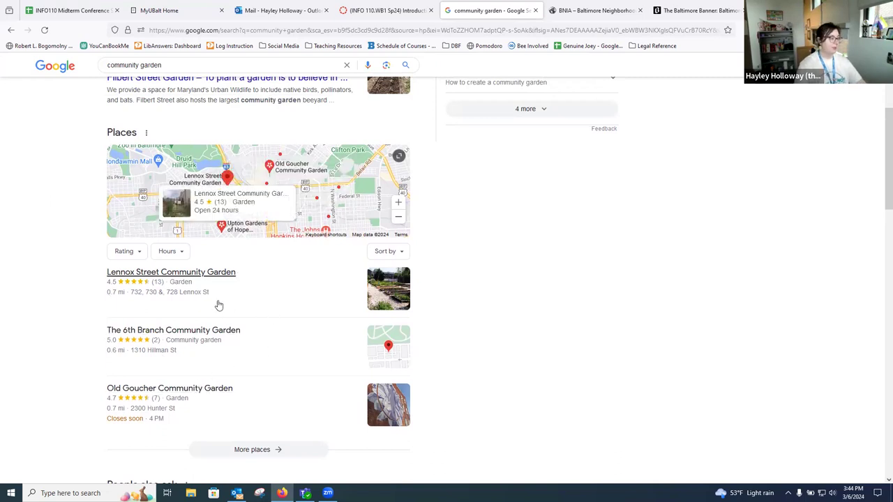
scroll("down", 3)
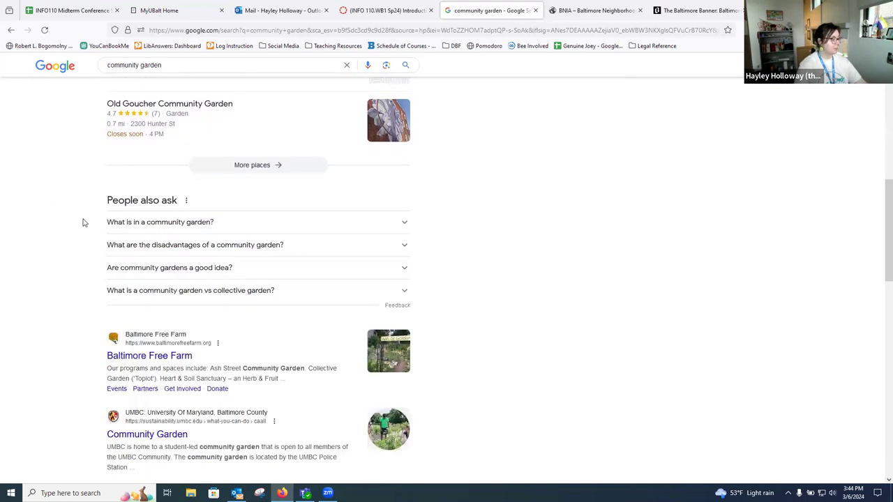
mouse_move(68, 233)
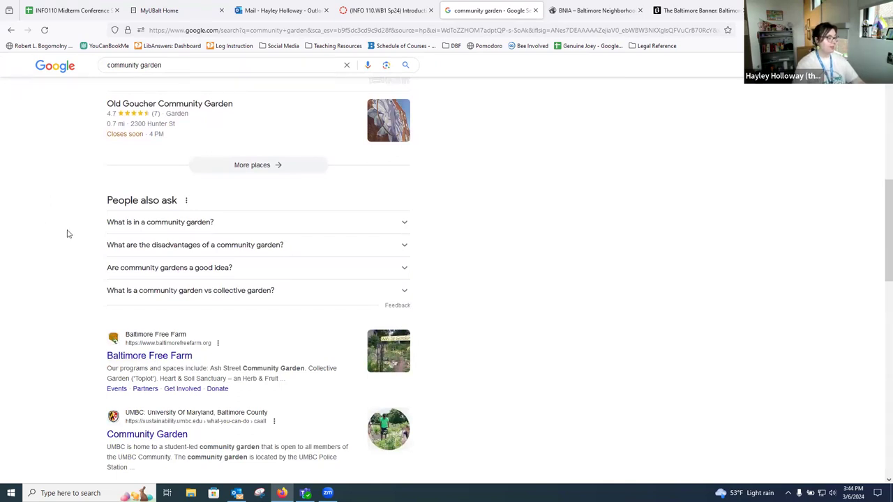
mouse_move(56, 242)
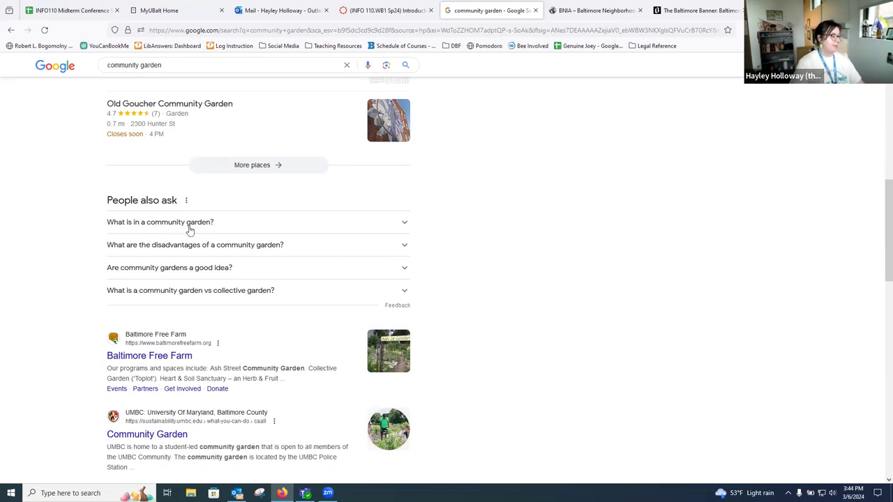
mouse_move(196, 257)
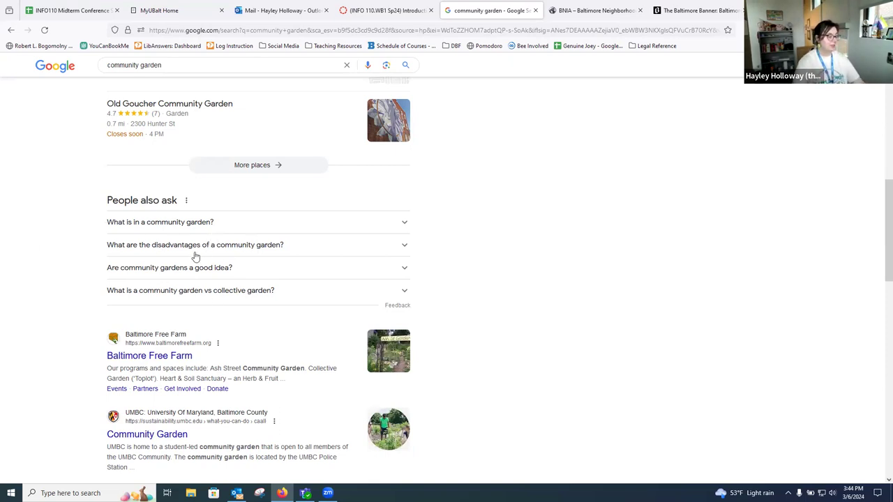
mouse_move(145, 257)
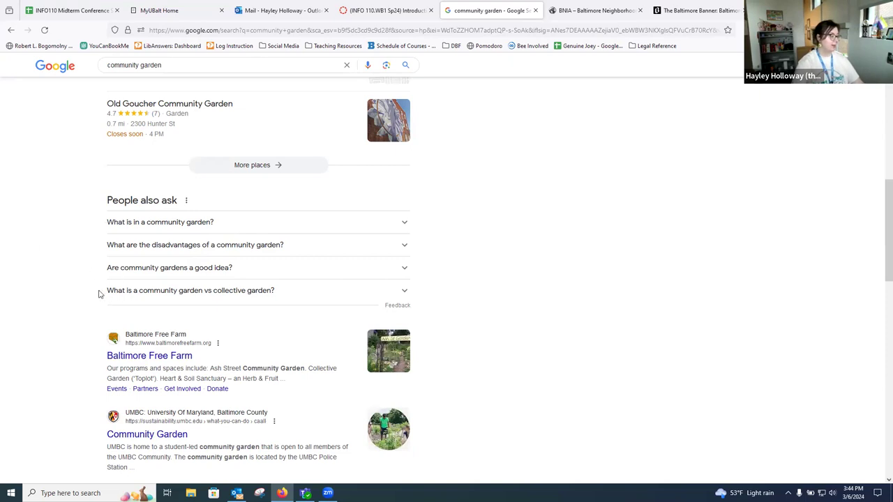
mouse_move(147, 297)
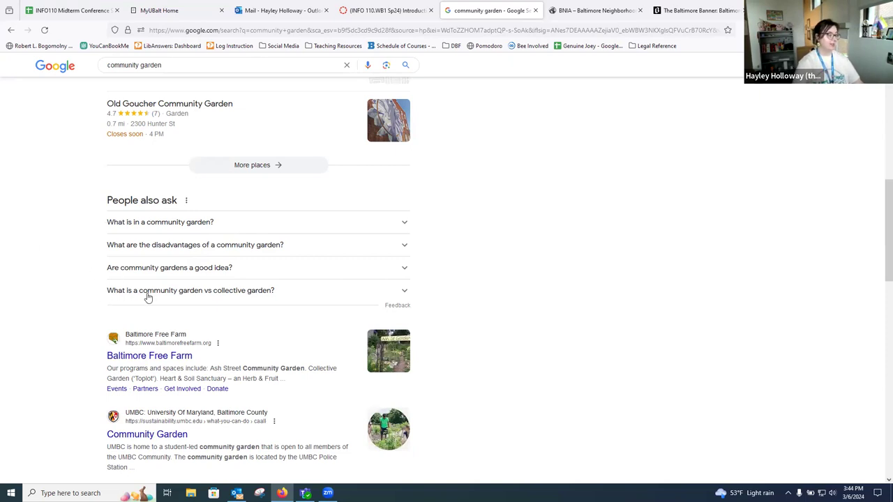
mouse_move(96, 227)
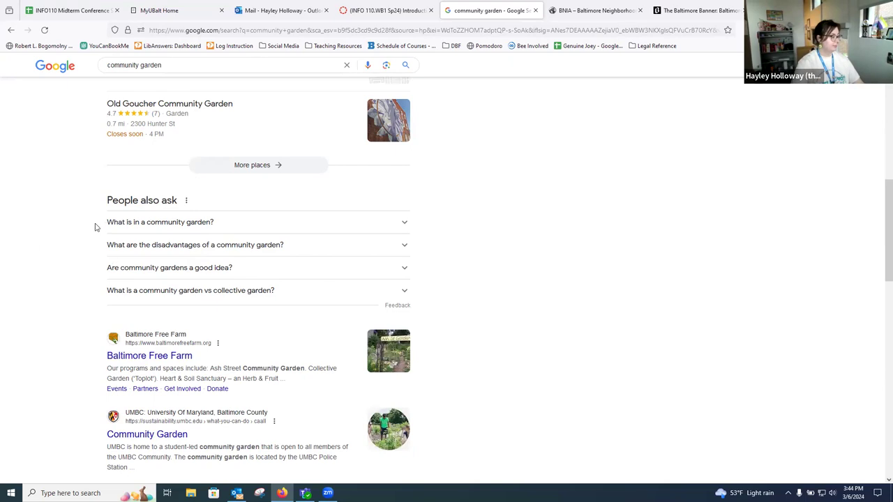
scroll("down", 3)
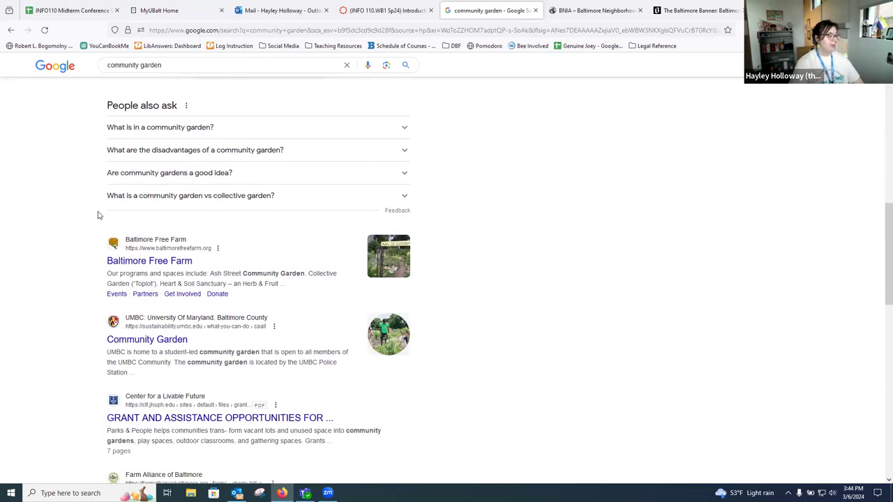
mouse_move(95, 209)
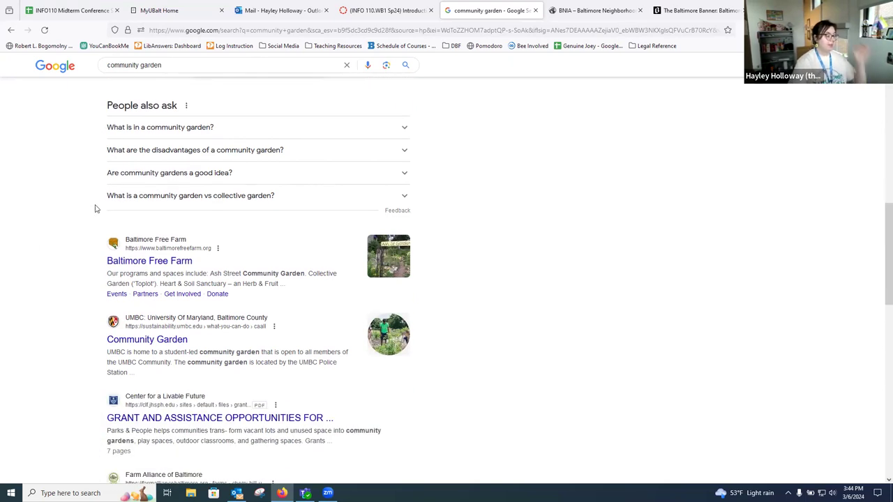
scroll("down", 3)
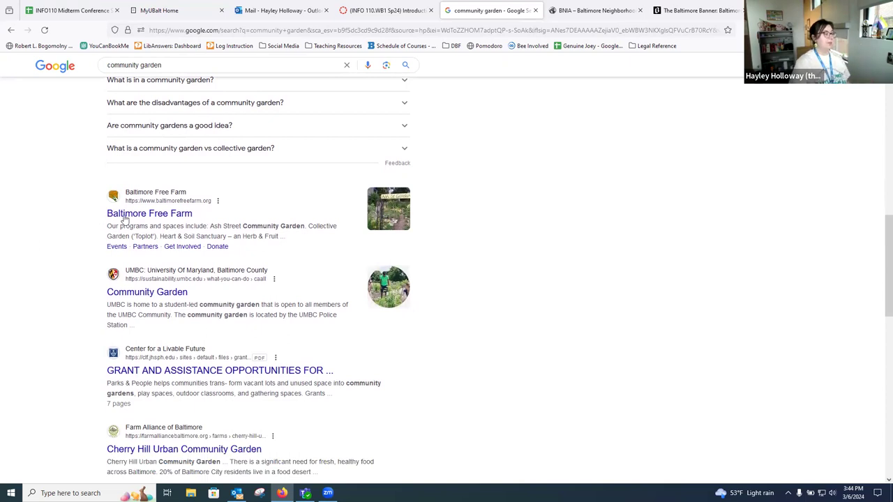
mouse_move(65, 242)
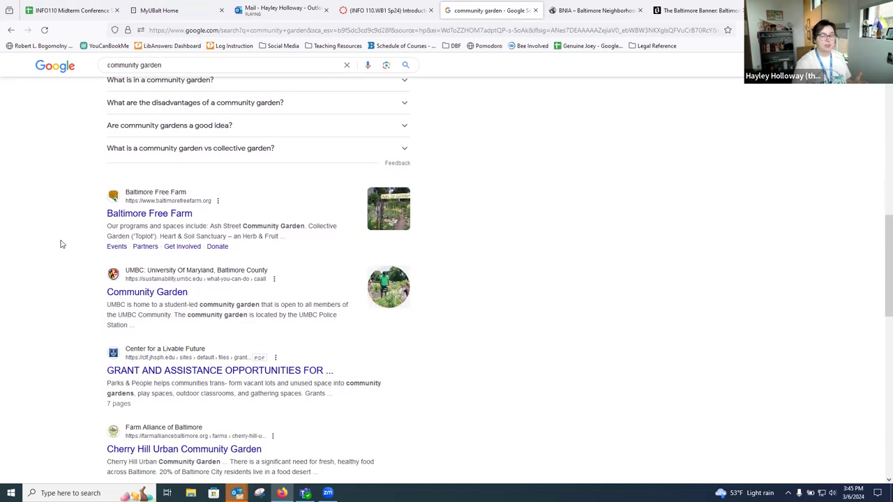
mouse_move(53, 247)
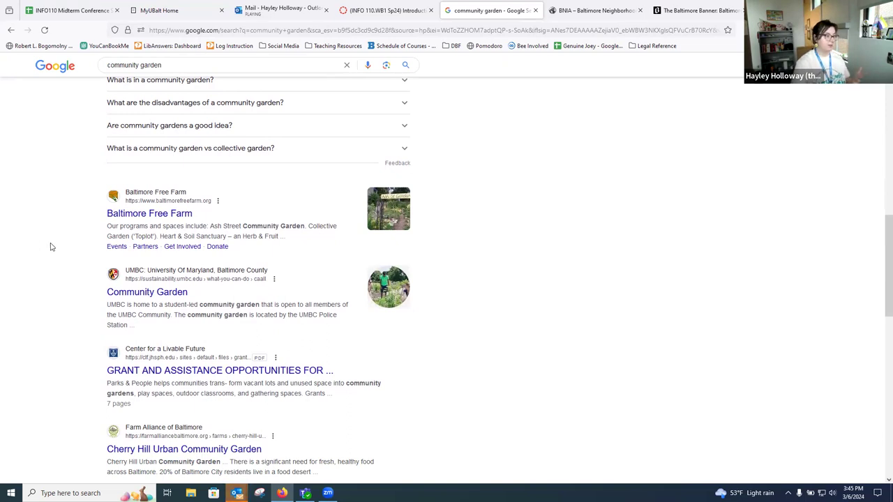
scroll("down", 3)
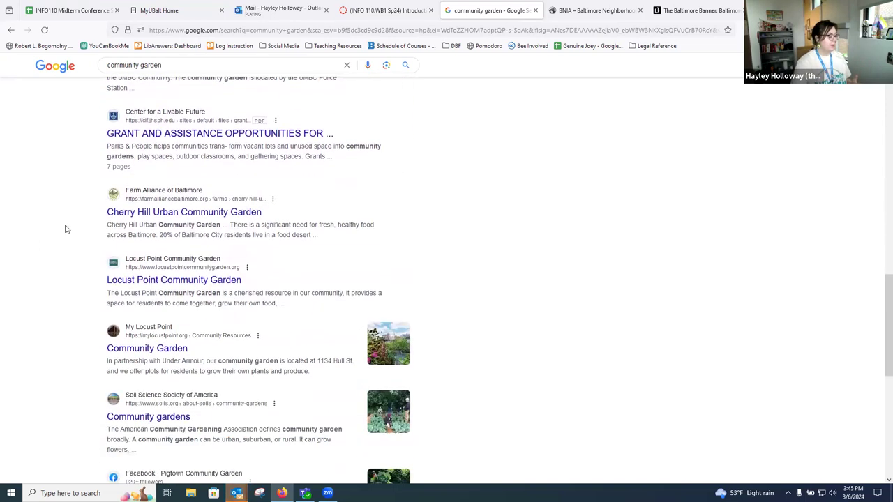
scroll("up", 3)
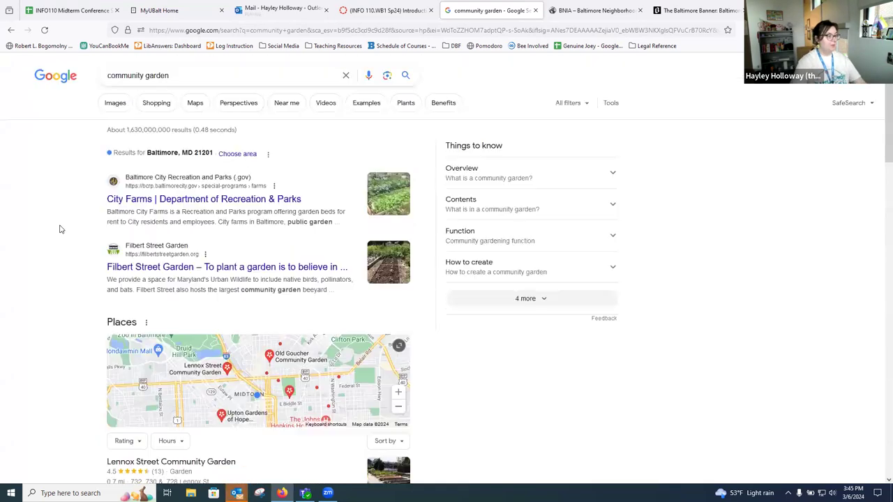
mouse_move(286, 103)
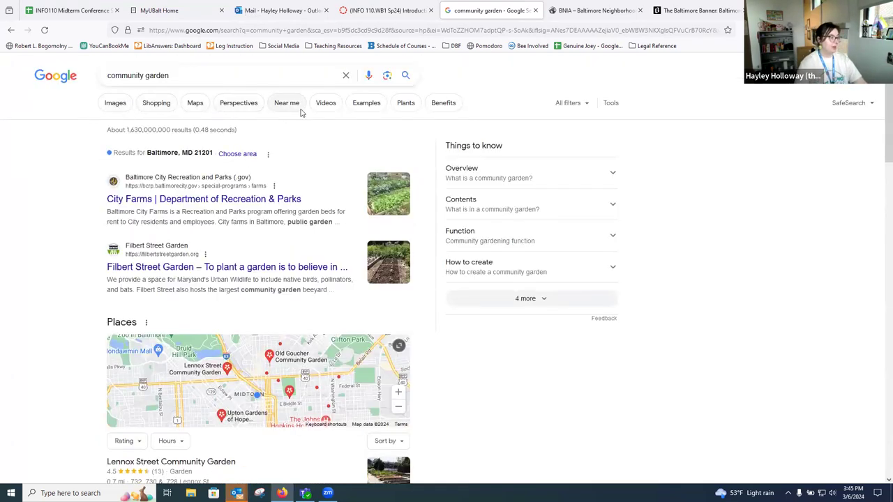
mouse_move(535, 123)
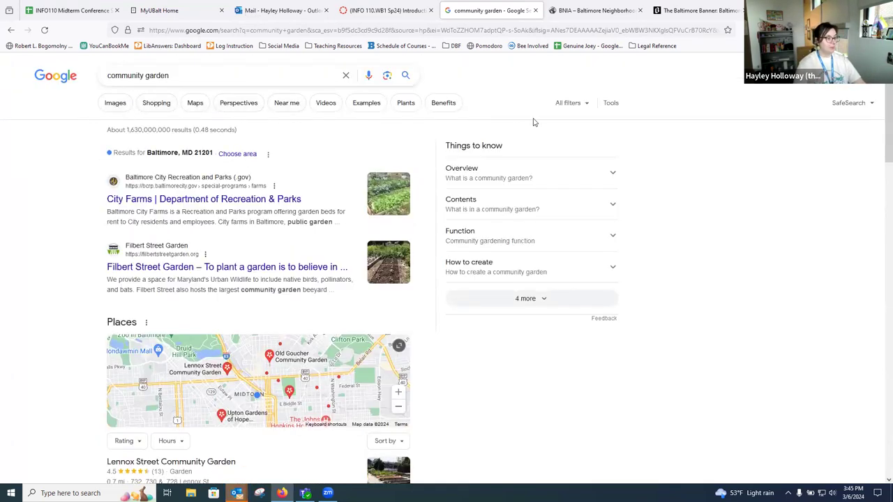
Reveal the result-type filter list (Images, Maps, News, Books) above the results.
left_click(568, 103)
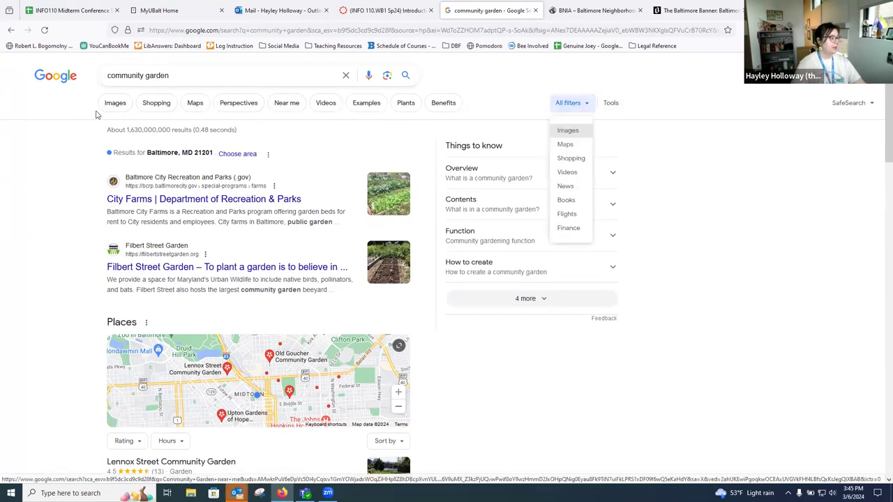
mouse_move(565, 144)
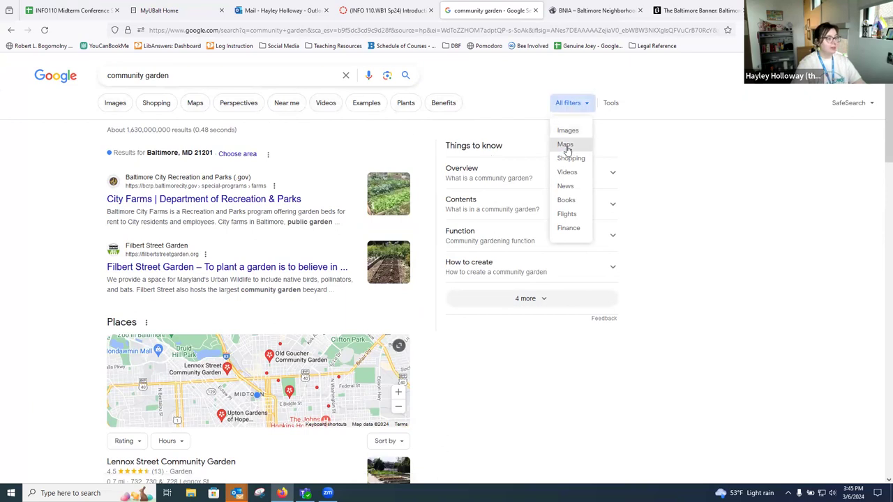
mouse_move(565, 186)
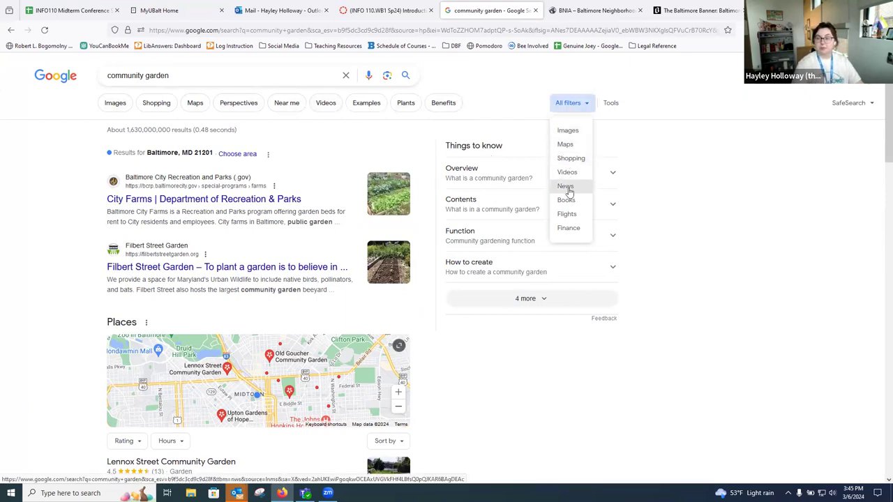
mouse_move(567, 172)
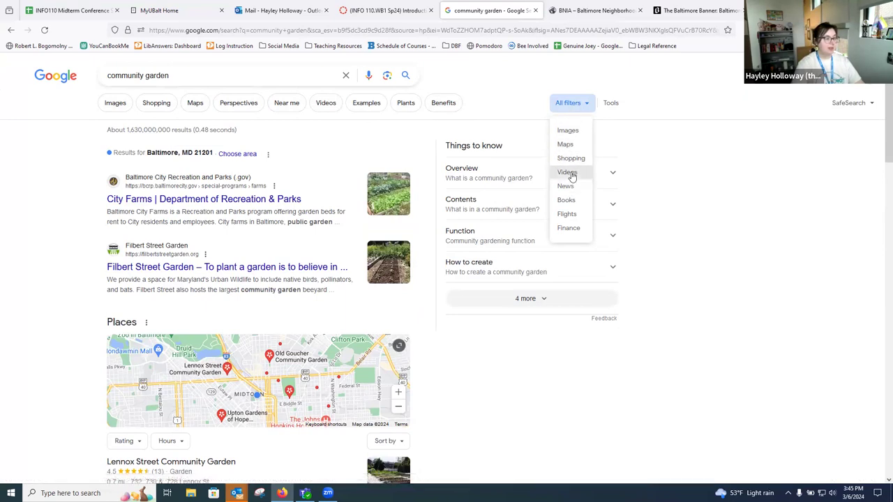
mouse_move(115, 102)
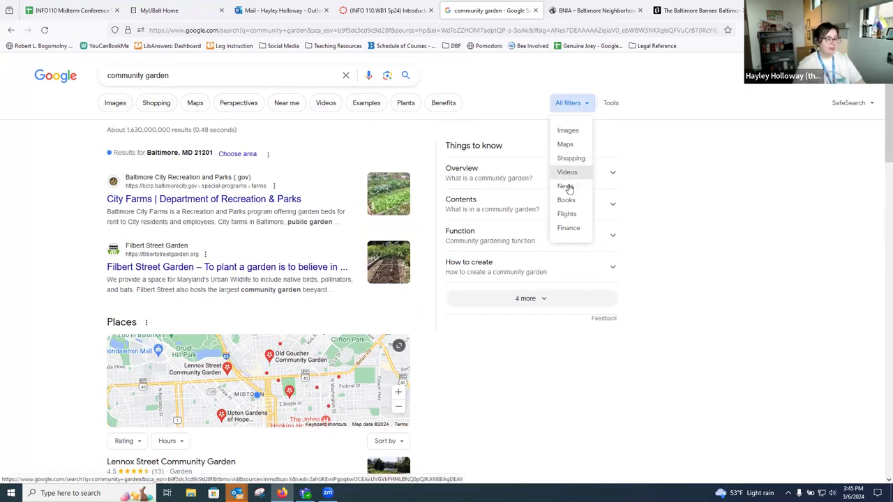
Narrow the community garden search to News and browse the roughly 202,000 articles.
left_click(565, 186)
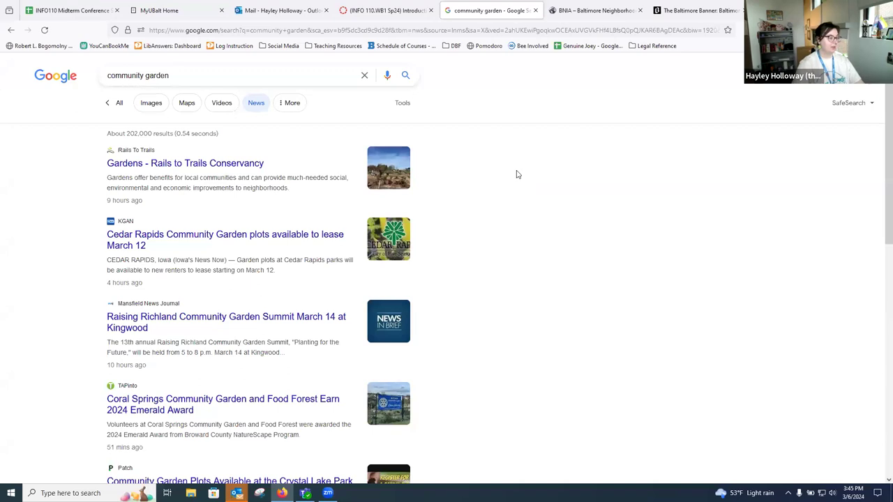
mouse_move(526, 188)
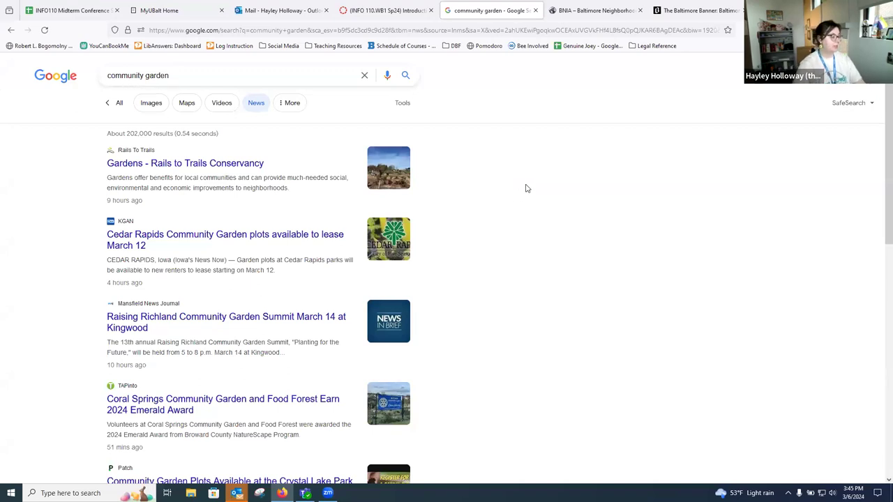
scroll("down", 3)
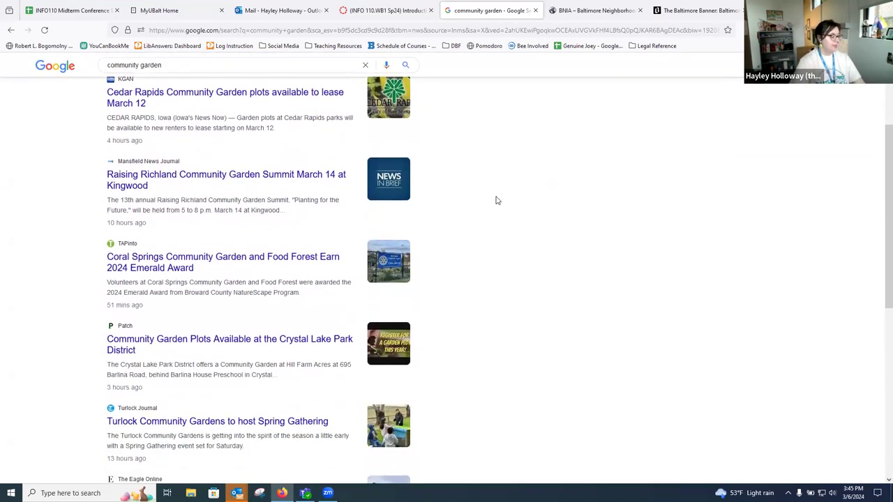
scroll("down", 3)
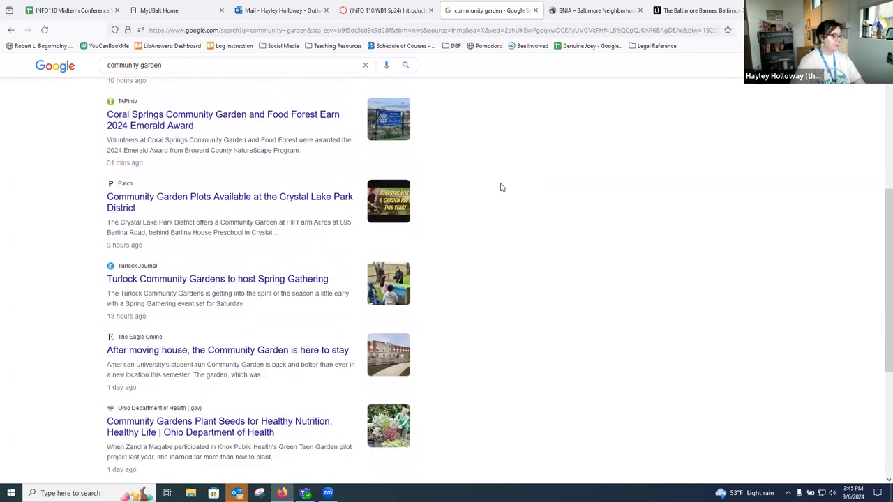
scroll("down", 3)
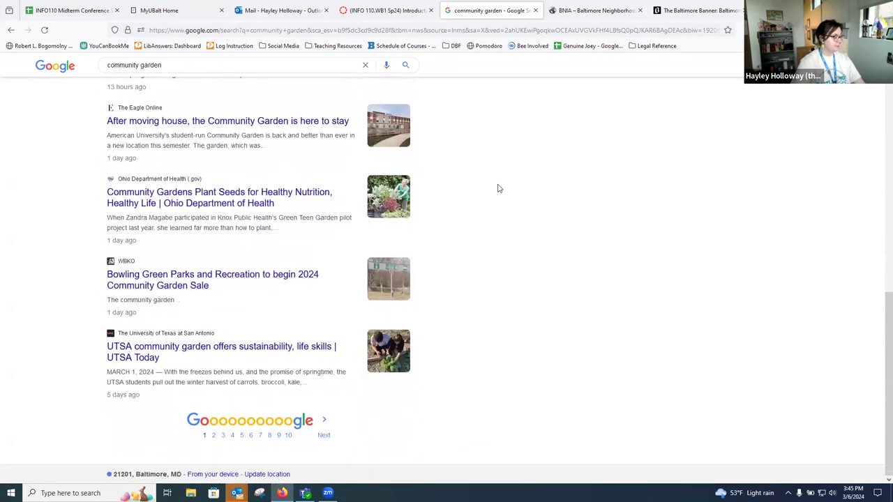
scroll("up", 3)
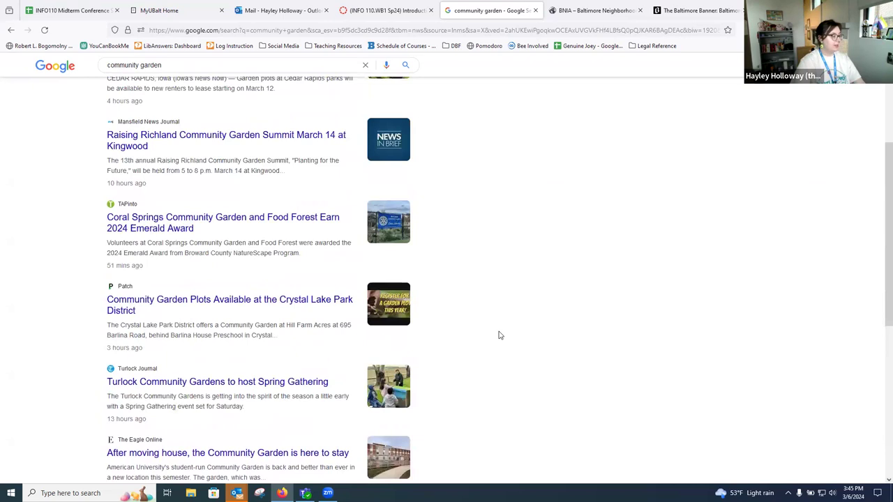
Refine the news search to 'community garden baltimore' and browse the ~7,750 results.
left_click(209, 64)
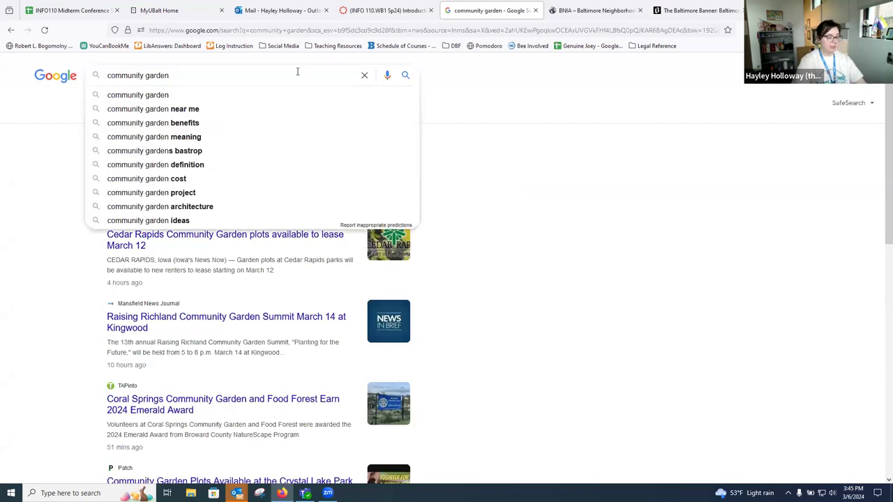
type("baltimore")
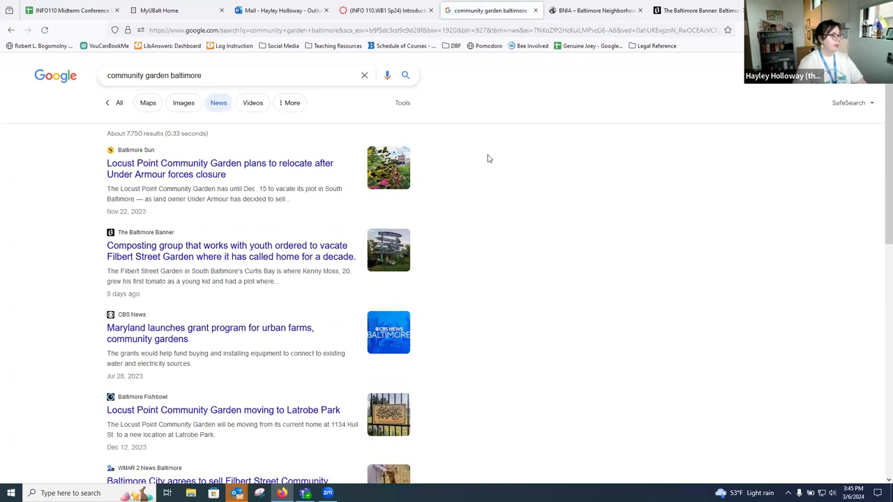
mouse_move(471, 251)
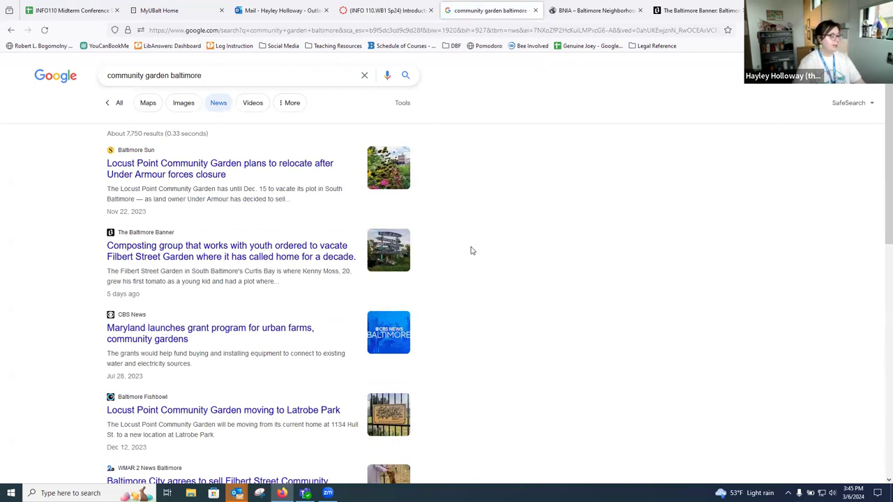
mouse_move(167, 169)
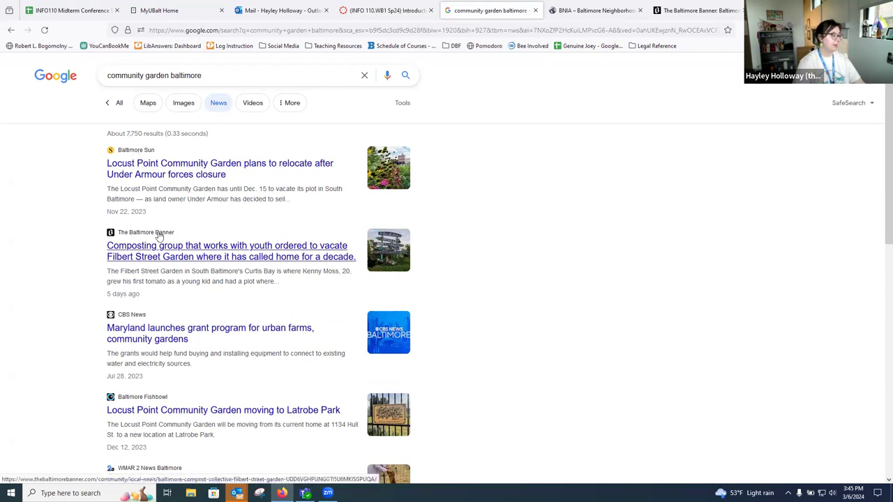
scroll("down", 3)
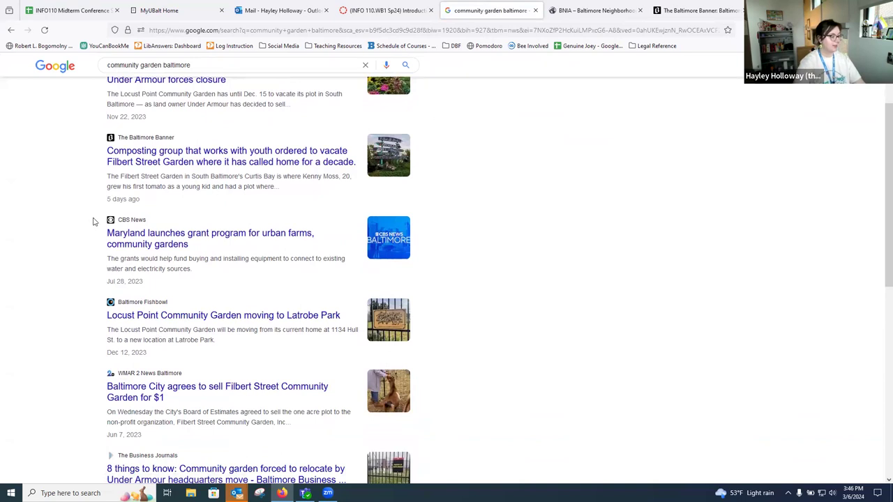
scroll("down", 3)
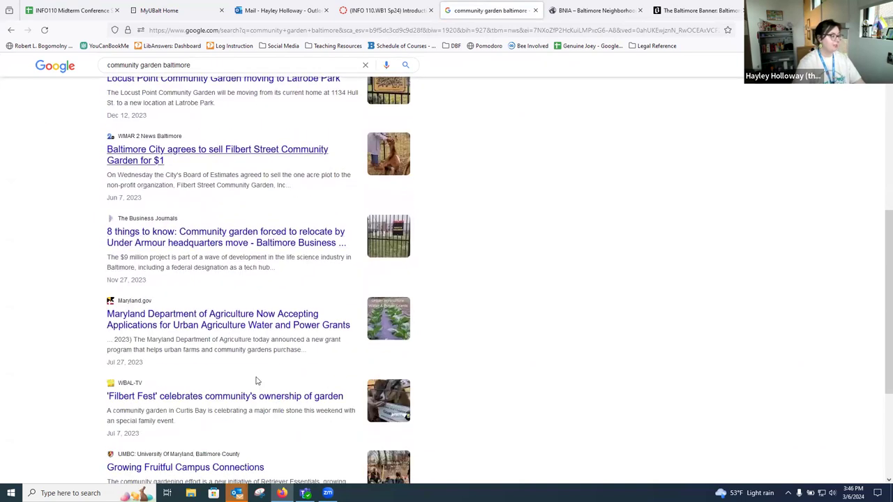
scroll("down", 3)
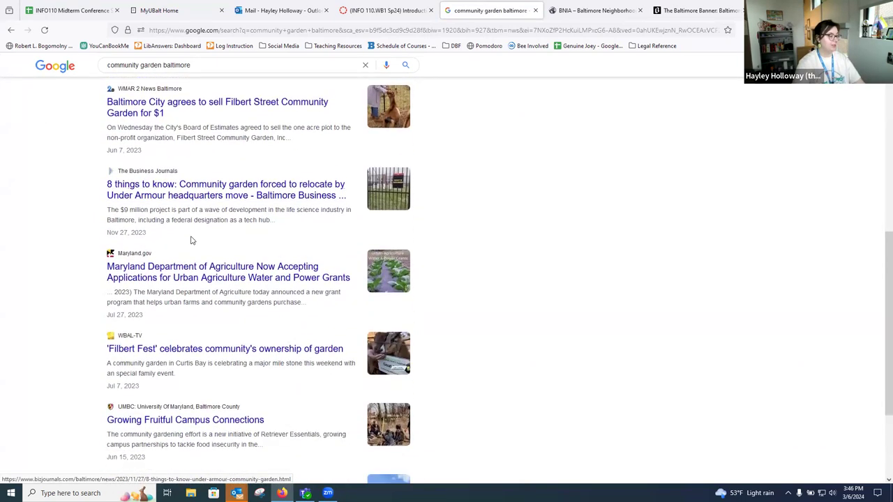
scroll("up", 3)
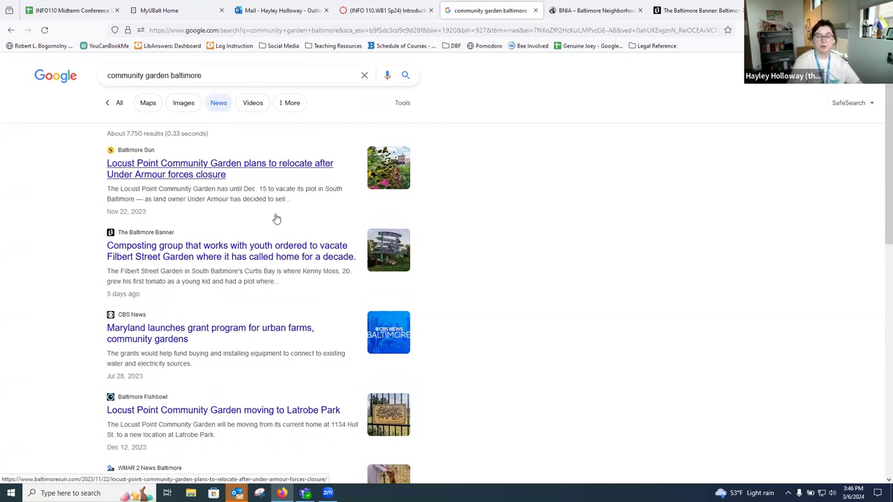
mouse_move(471, 177)
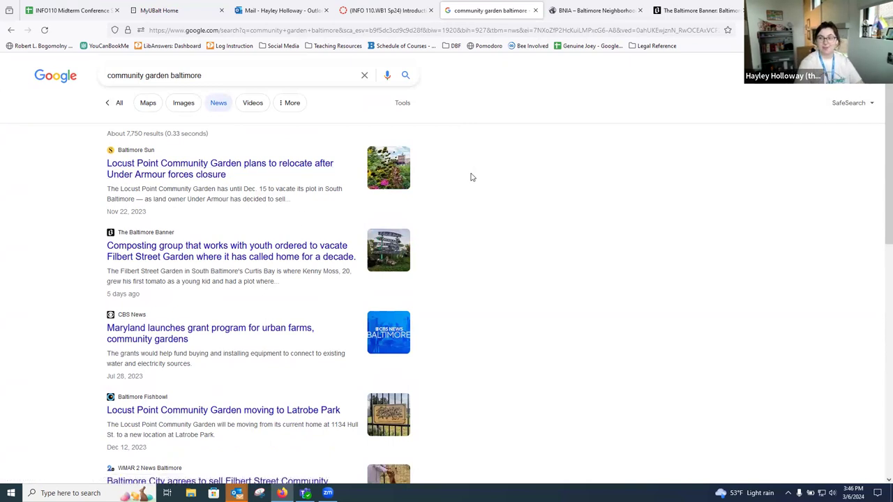
mouse_move(479, 180)
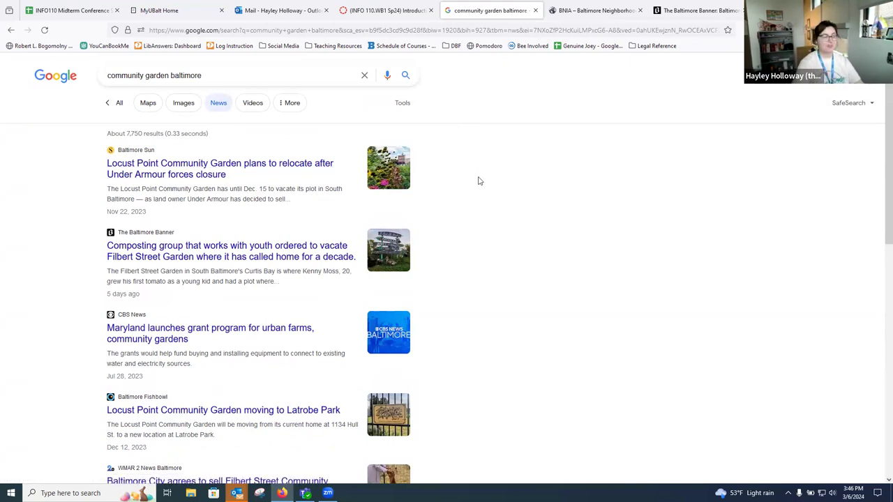
mouse_move(494, 147)
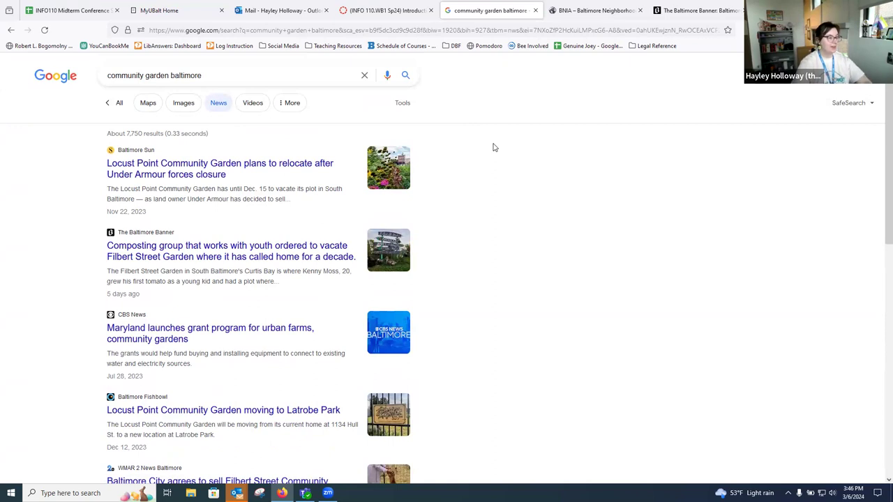
mouse_move(498, 147)
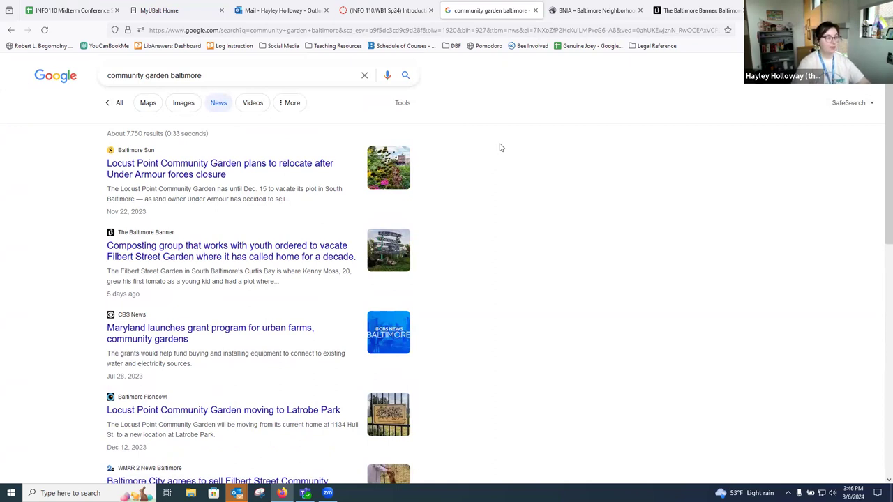
On the BNIA site, choose Fells Point as the community and request its indicator data.
left_click(592, 10)
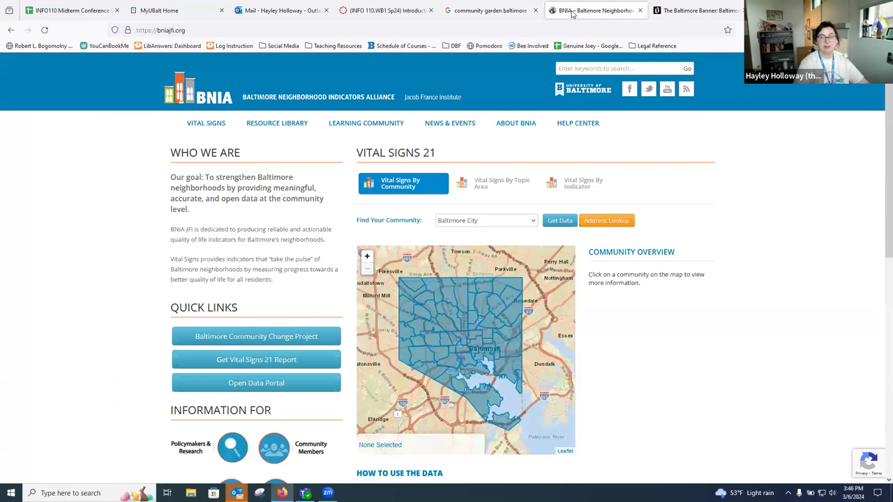
mouse_move(571, 15)
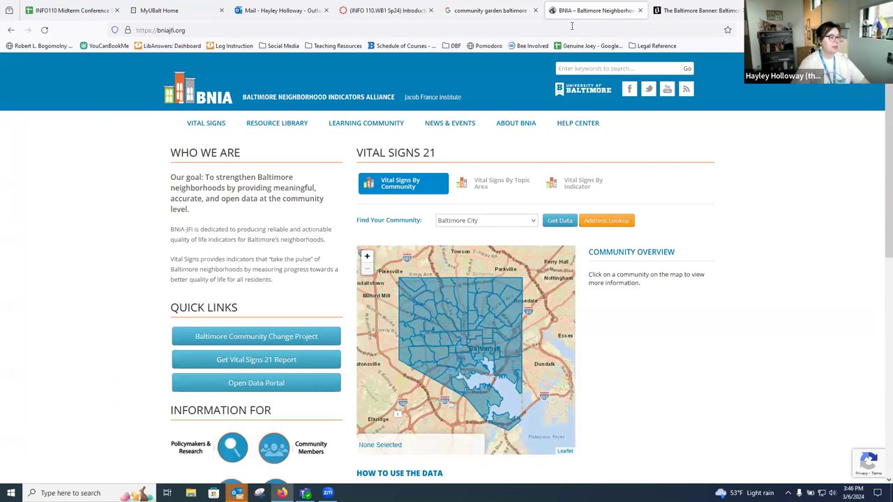
mouse_move(324, 100)
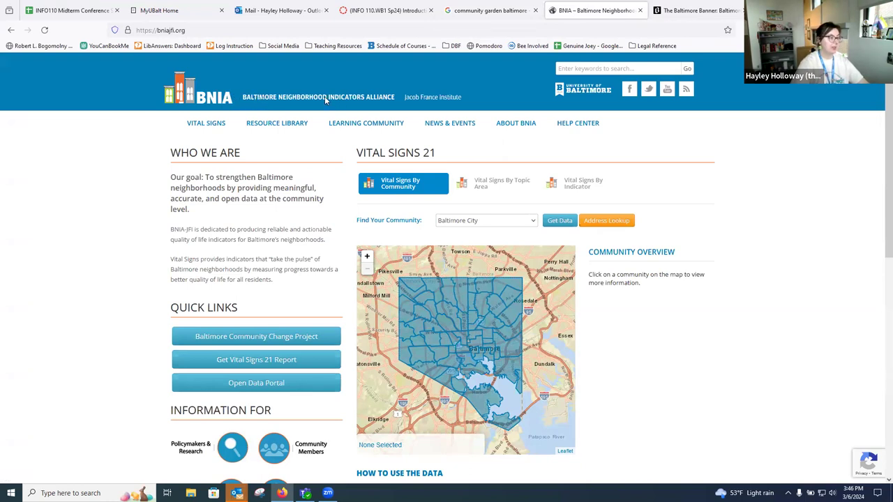
mouse_move(774, 188)
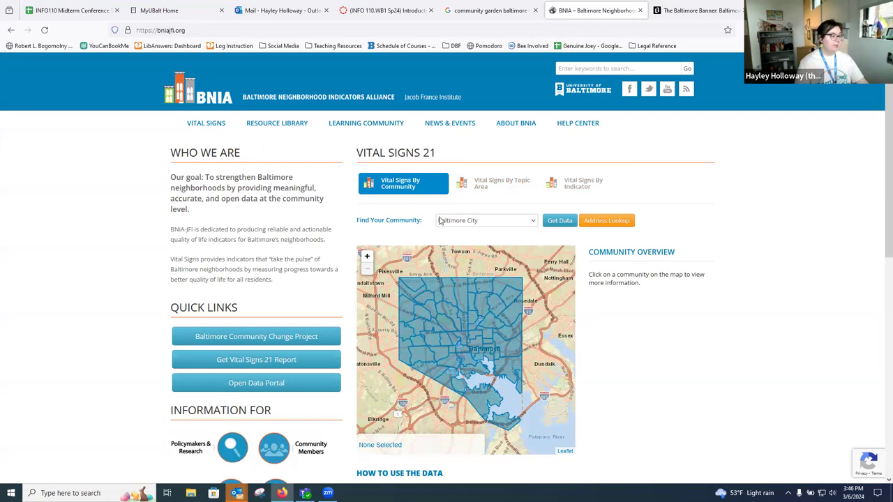
mouse_move(481, 224)
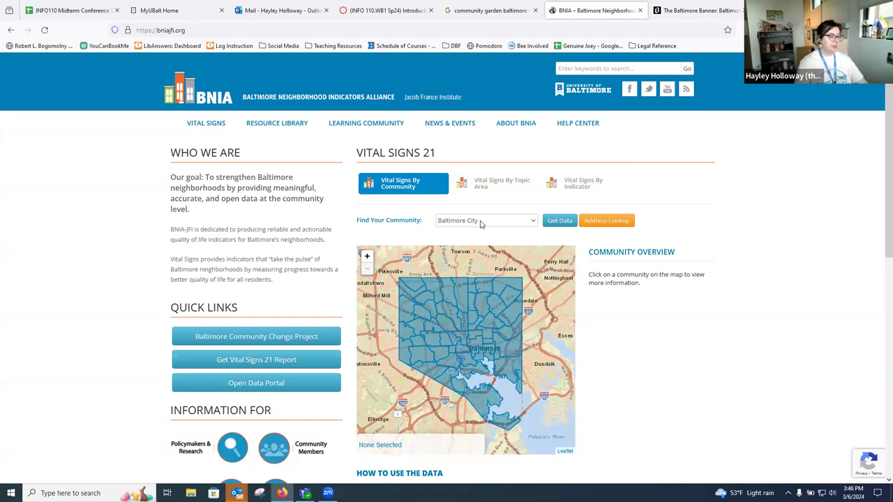
left_click(484, 220)
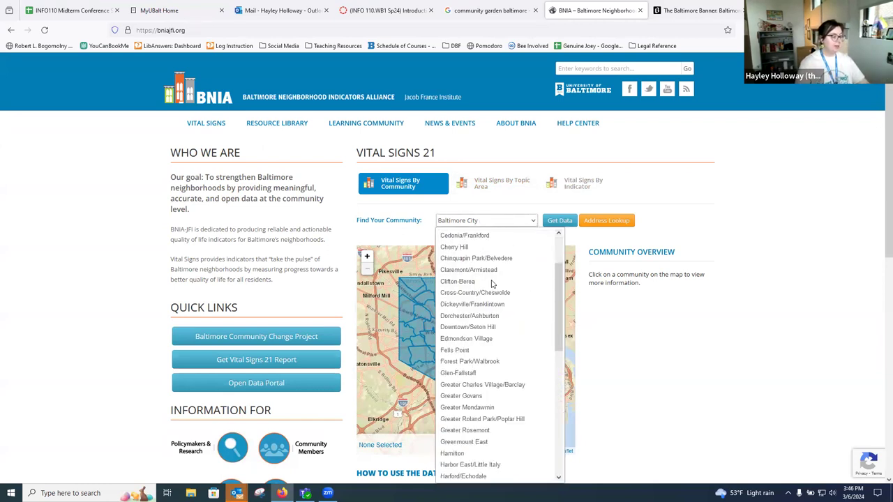
left_click(455, 350)
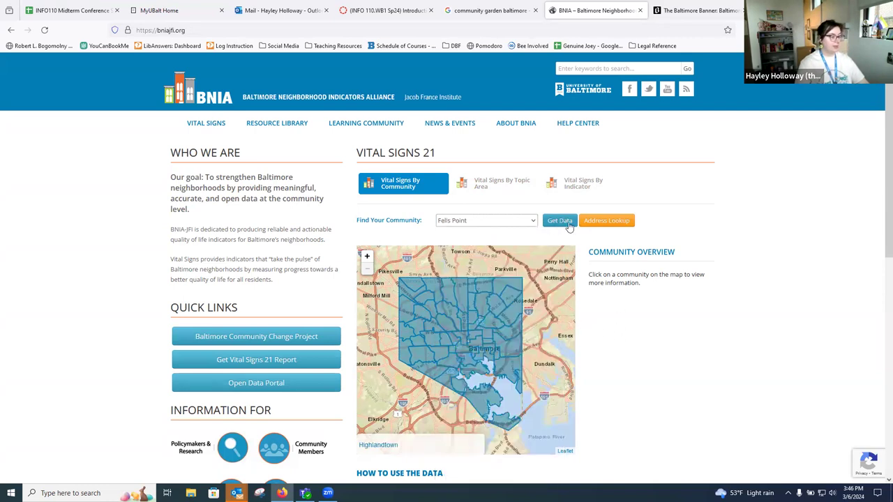
left_click(559, 220)
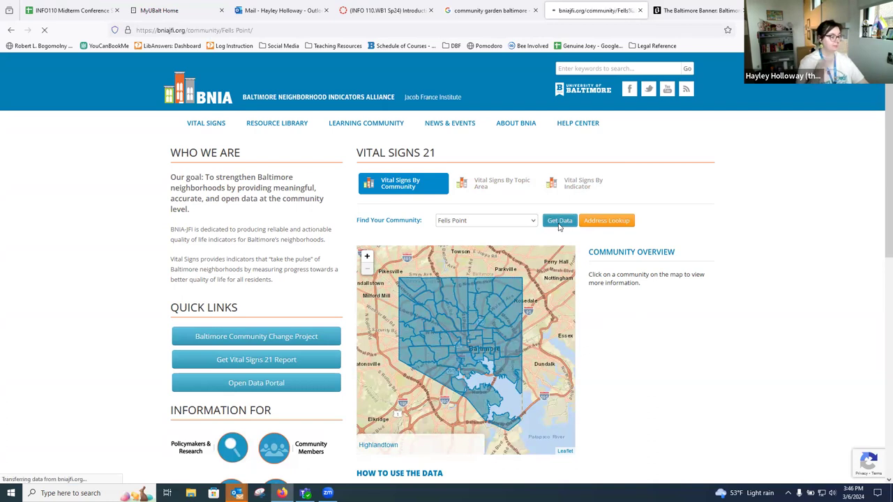
Load the Fells Point Vital Signs page, then return to the BNIA home page.
left_click(559, 220)
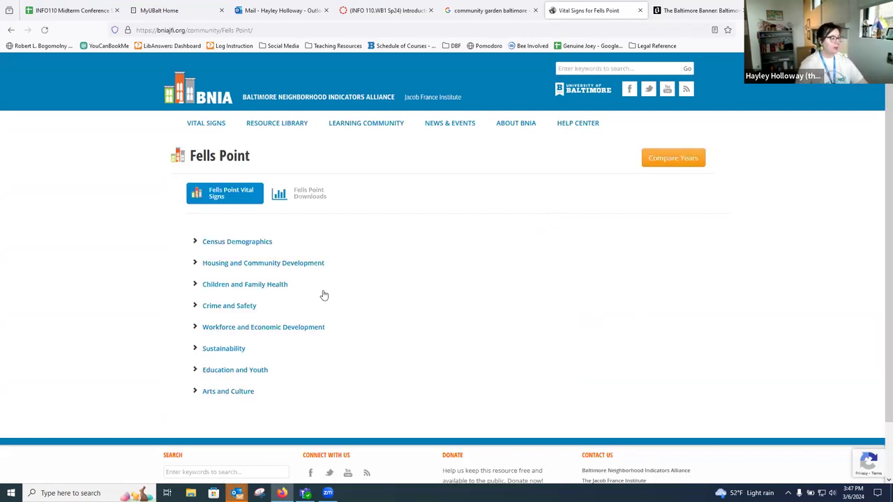
mouse_move(283, 341)
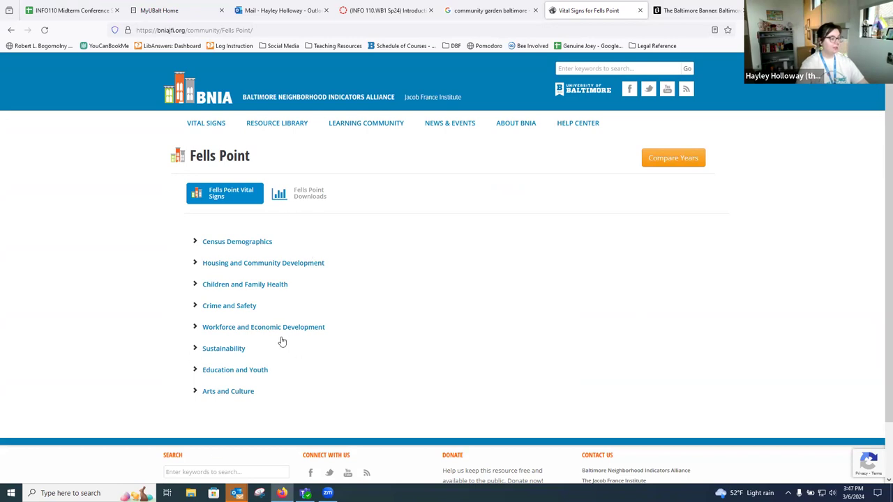
mouse_move(238, 269)
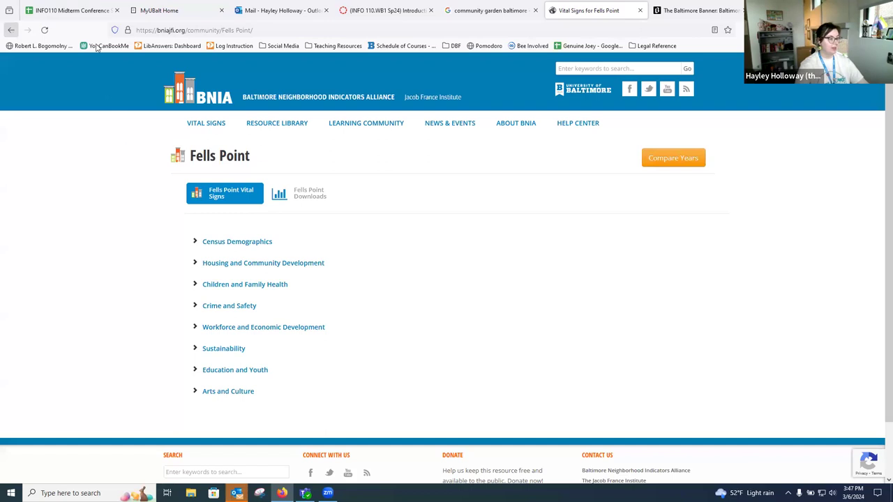
left_click(197, 89)
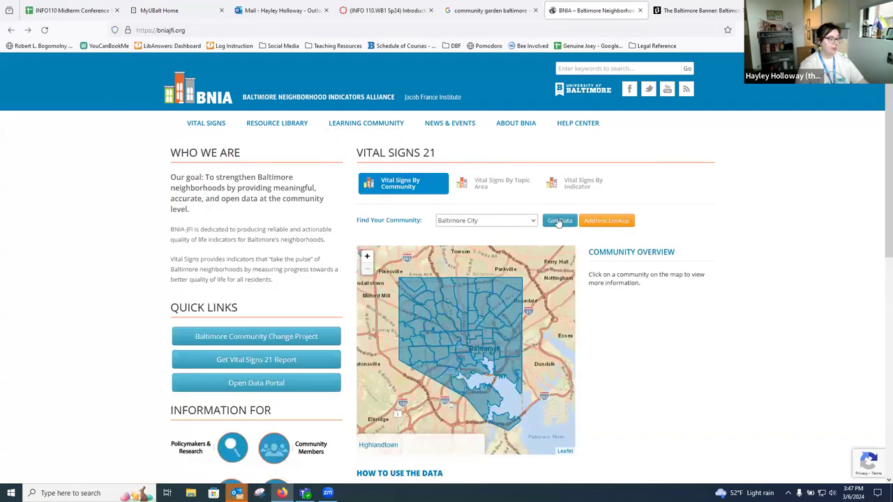
Load Baltimore City's Vital Signs data and browse the Sustainability indicators with 2018 values.
left_click(559, 221)
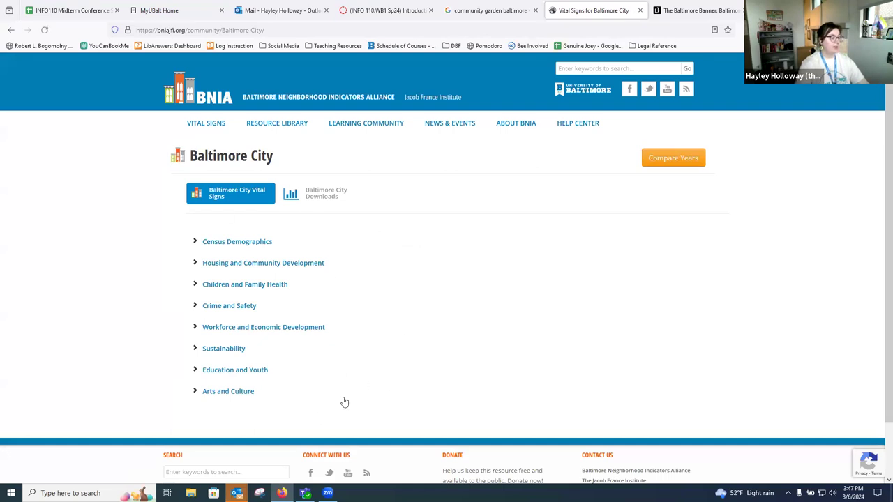
mouse_move(282, 350)
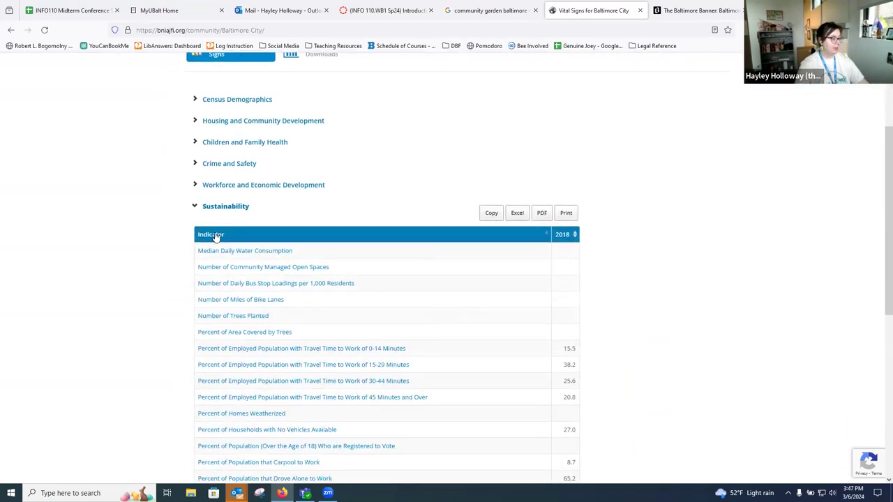
mouse_move(289, 240)
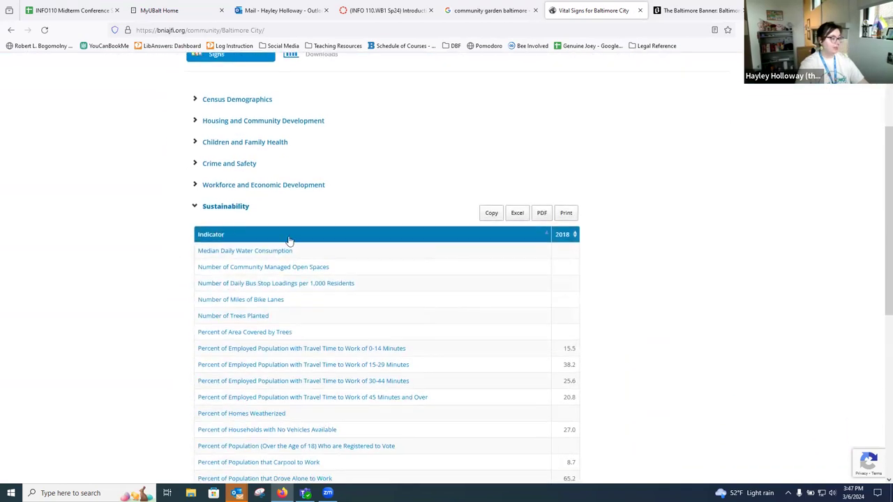
scroll("down", 3)
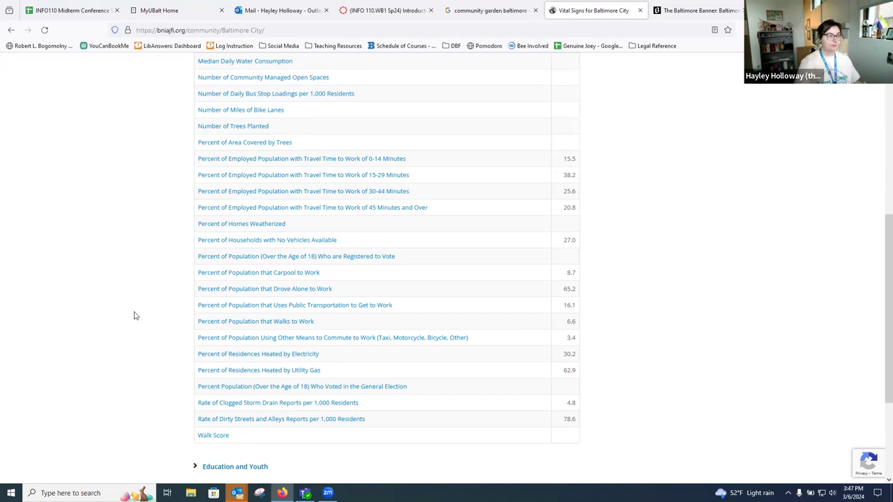
mouse_move(682, 13)
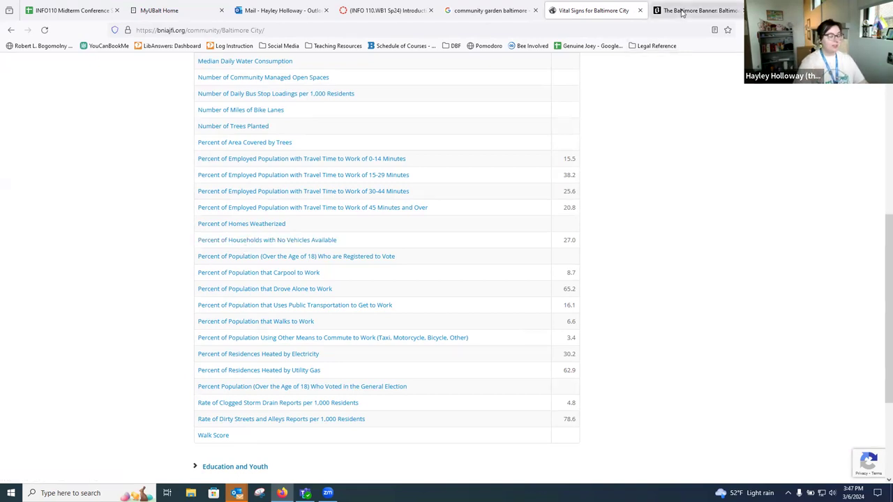
Return to the Google tab with the 'community garden baltimore' news results.
left_click(490, 10)
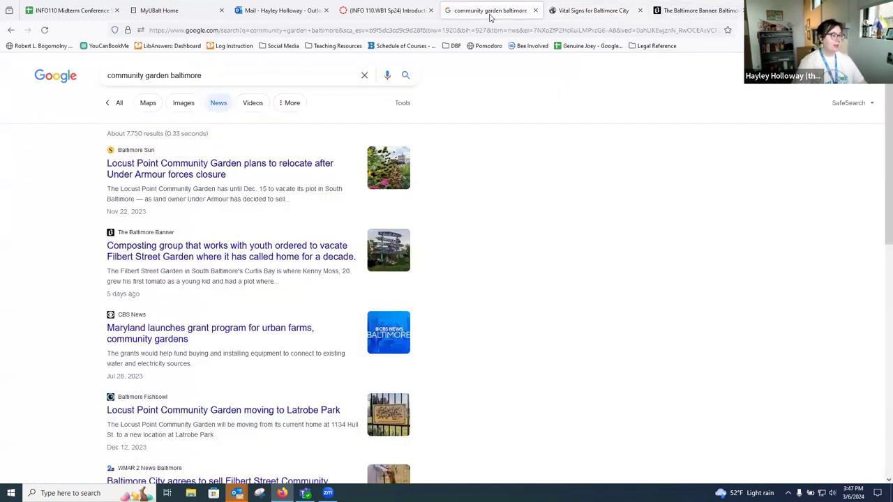
mouse_move(459, 309)
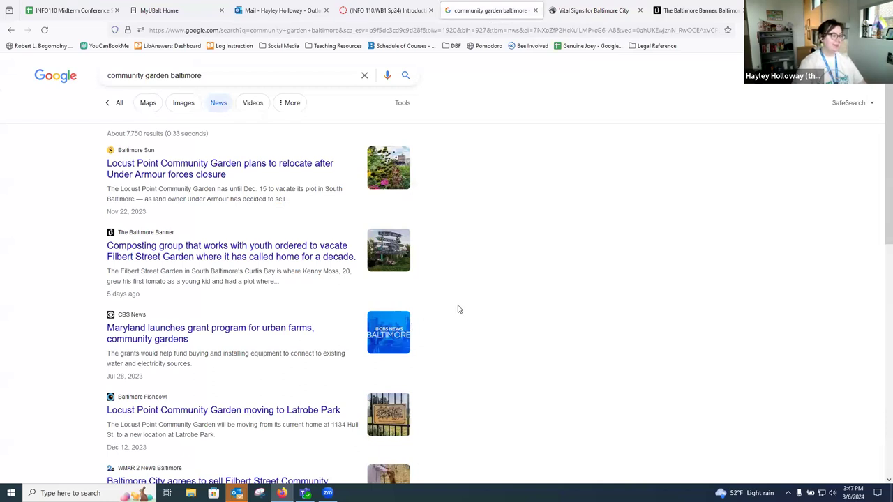
mouse_move(487, 308)
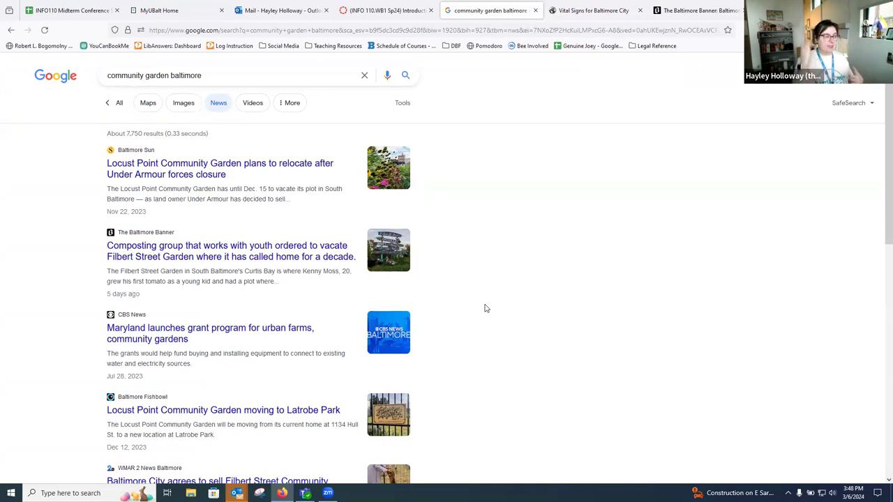
mouse_move(276, 185)
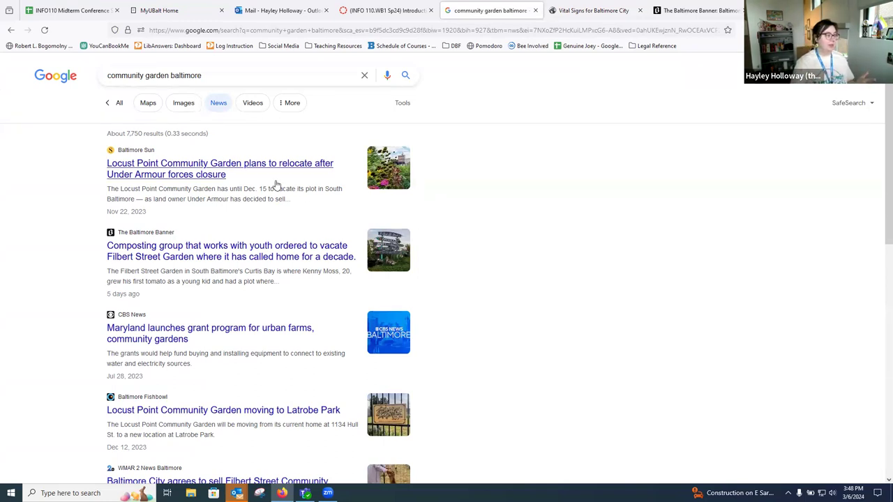
mouse_move(235, 189)
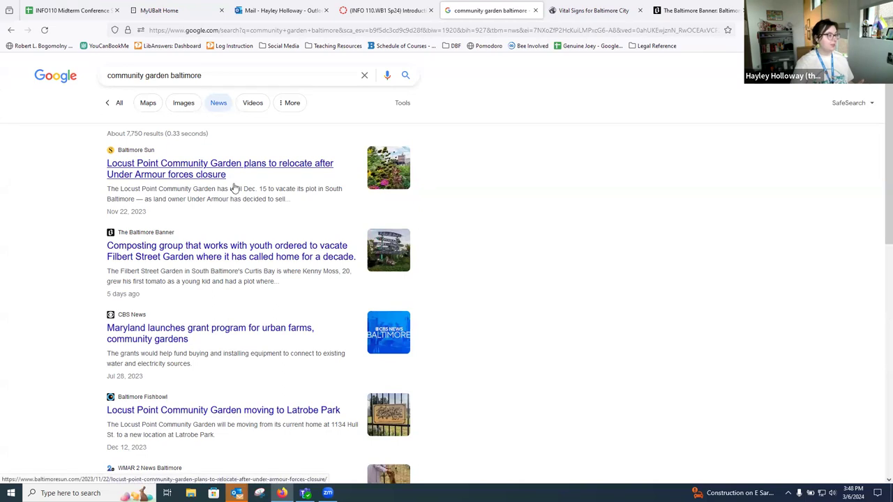
Read the Baltimore Sun's Locust Point Community Garden relocation article until the paywall appears.
left_click(220, 169)
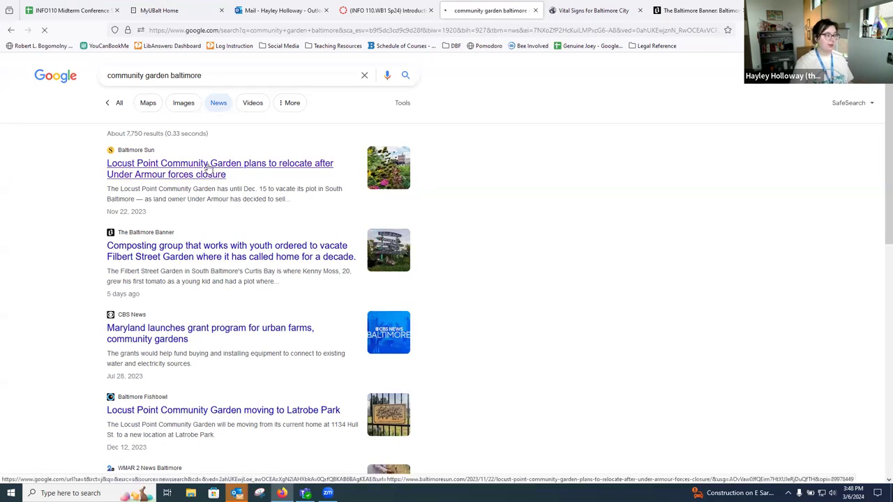
left_click(220, 168)
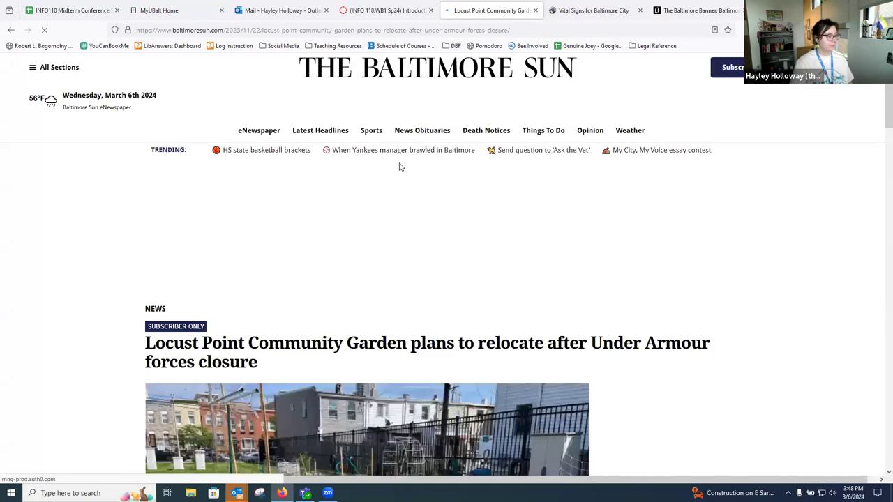
scroll("down", 3)
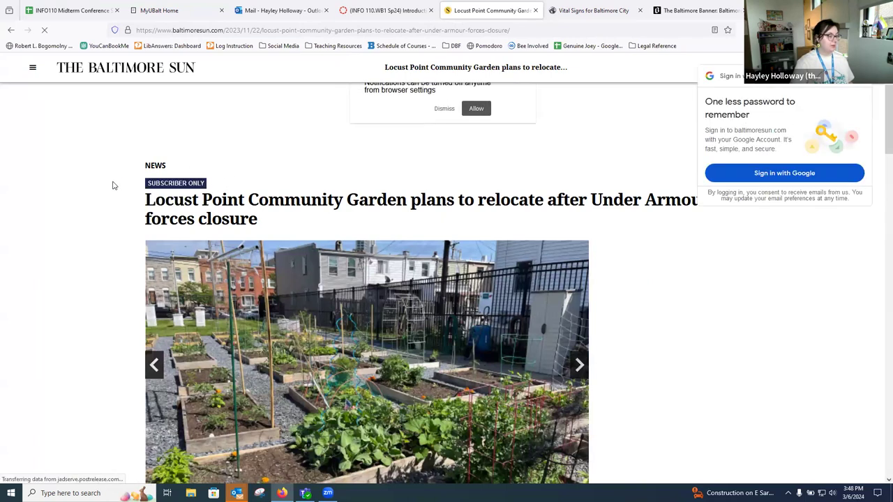
scroll("down", 3)
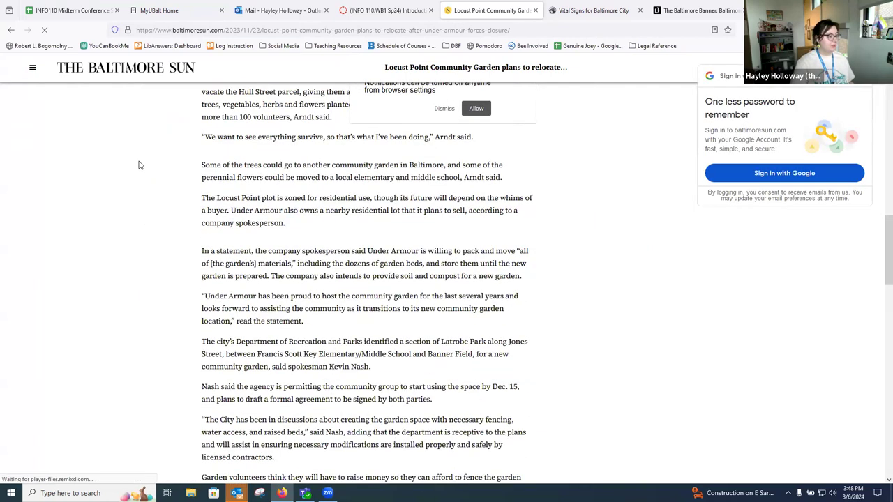
scroll("down", 3)
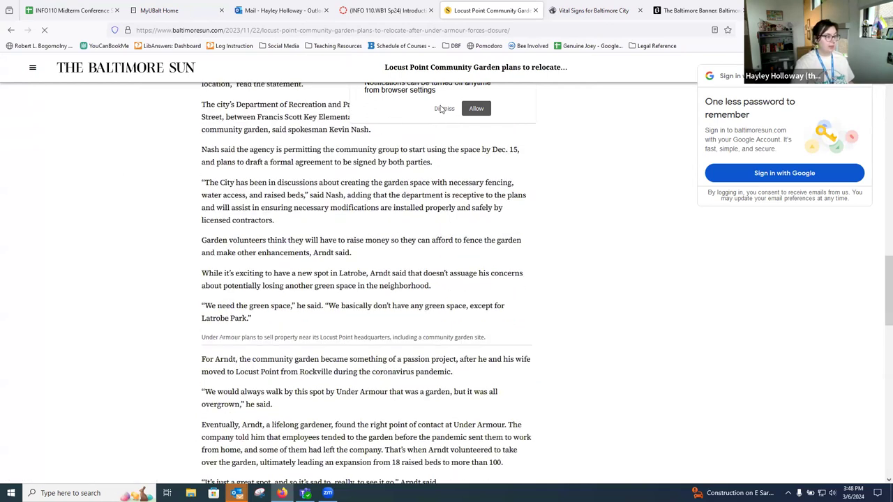
scroll("up", 3)
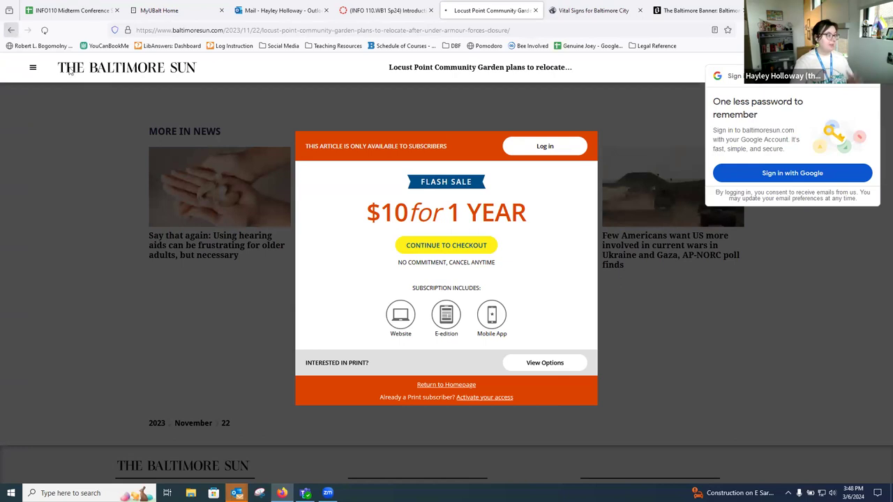
Leave the paywalled article and return to the Google News results.
left_click(488, 10)
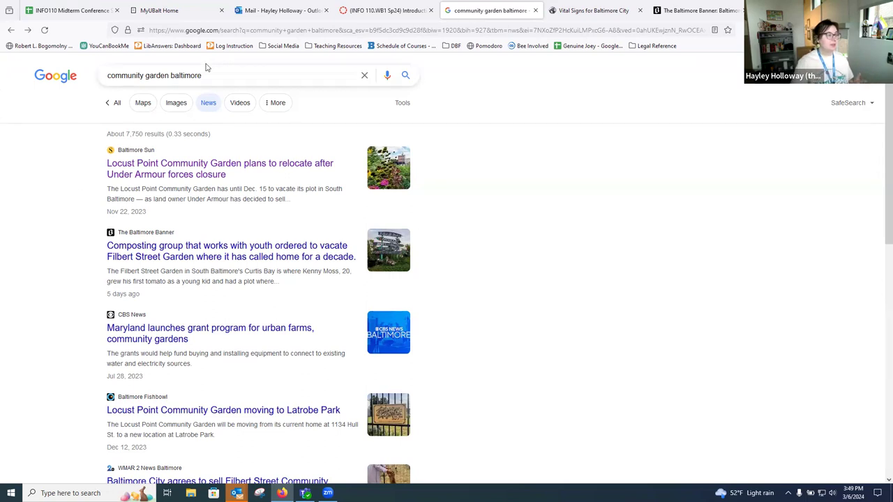
mouse_move(321, 74)
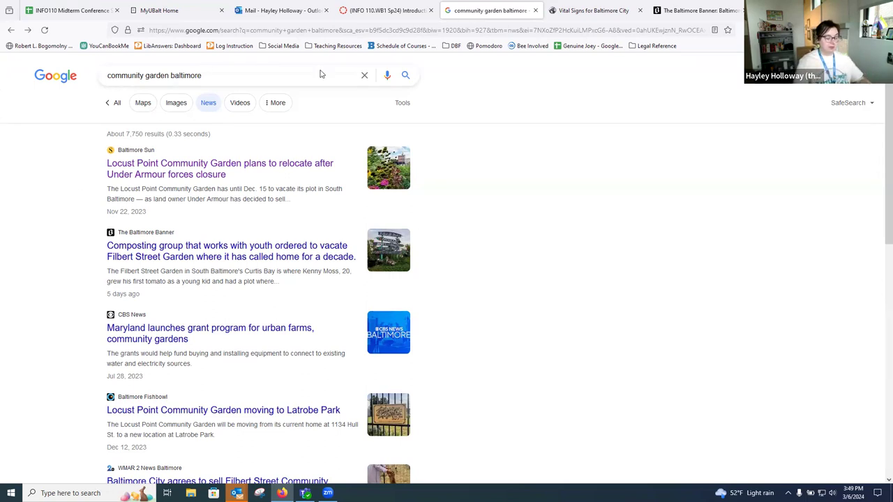
Open library.ubalt.edu in a new tab and go to its A-Z Databases list.
left_click(703, 9)
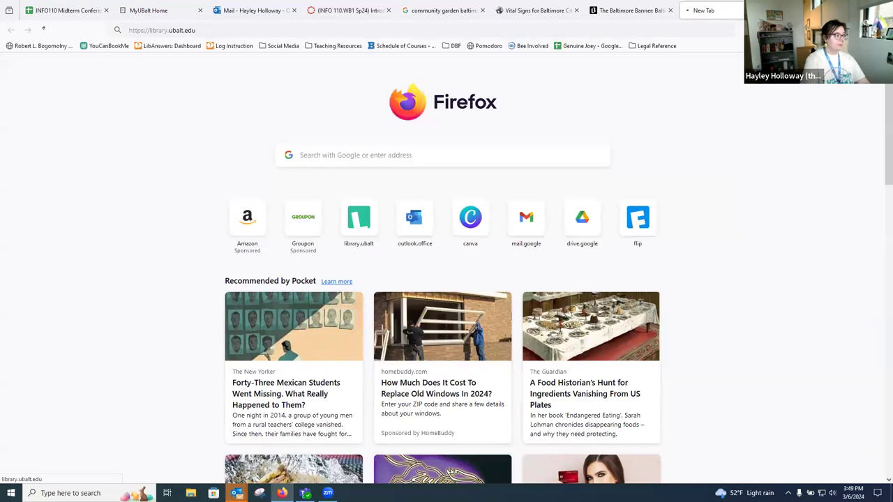
left_click(358, 216)
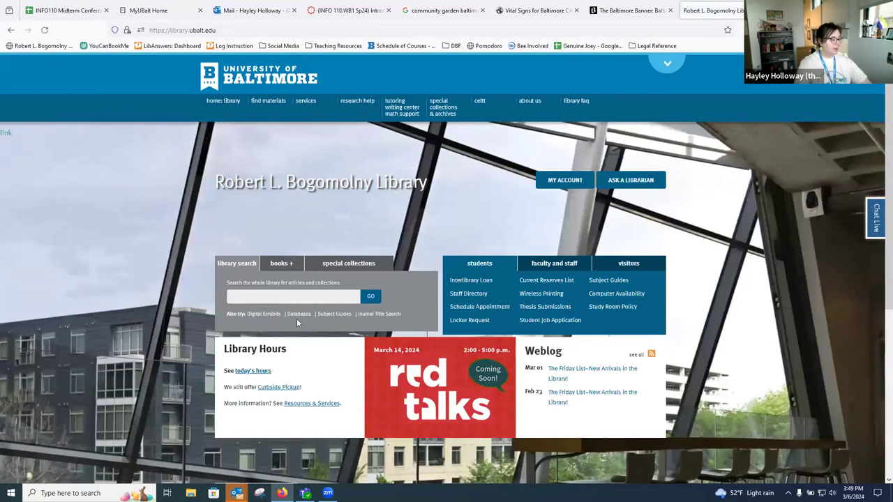
left_click(299, 313)
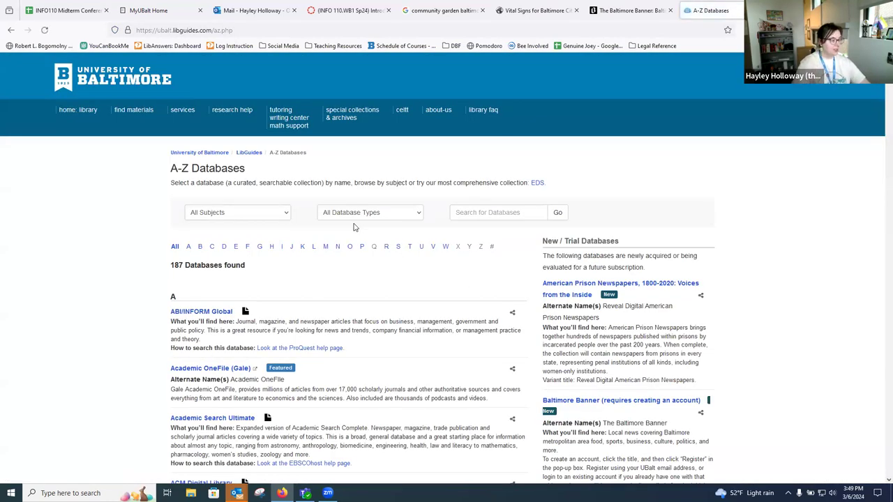
Filter the databases to the letter B and review the Baltimore newspaper entries.
left_click(369, 212)
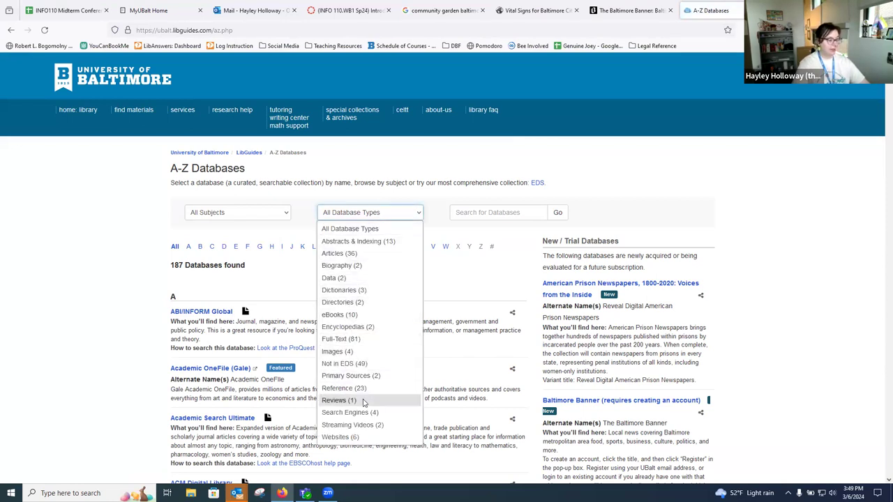
mouse_move(362, 400)
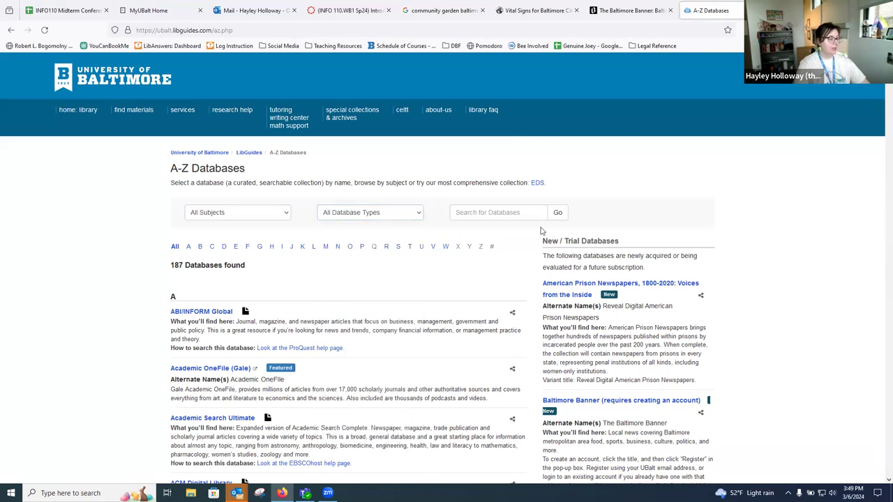
mouse_move(199, 246)
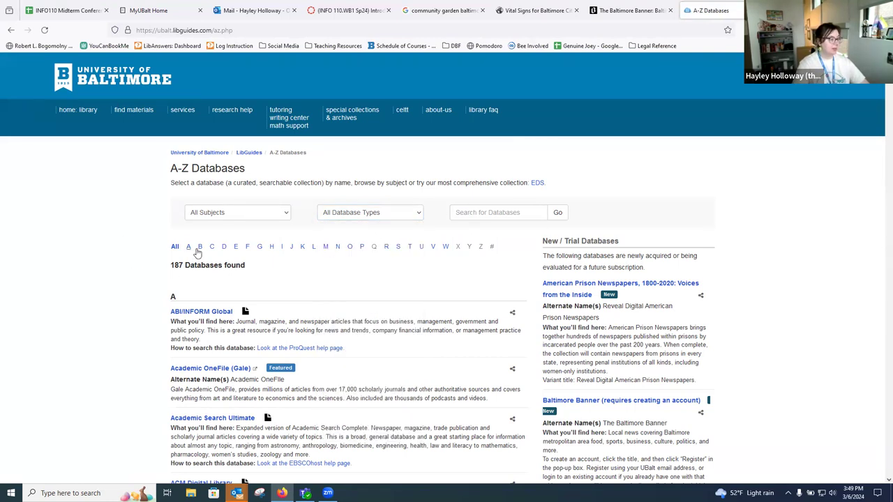
left_click(199, 246)
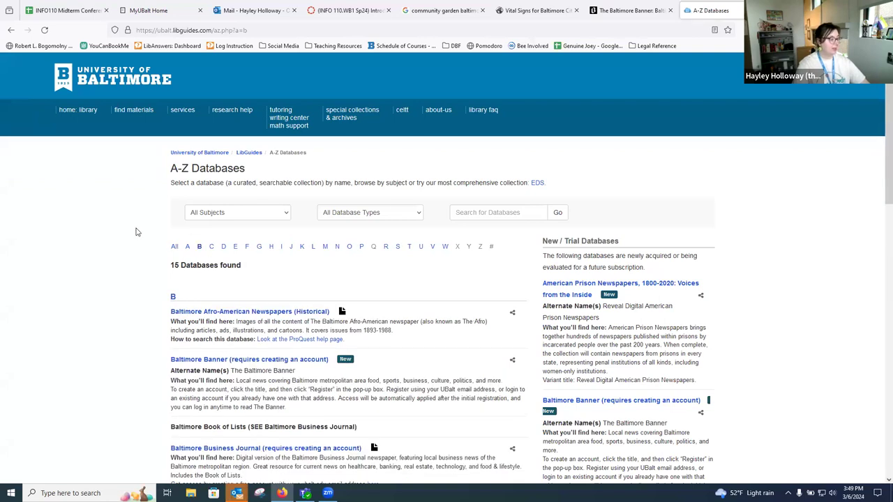
scroll("down", 3)
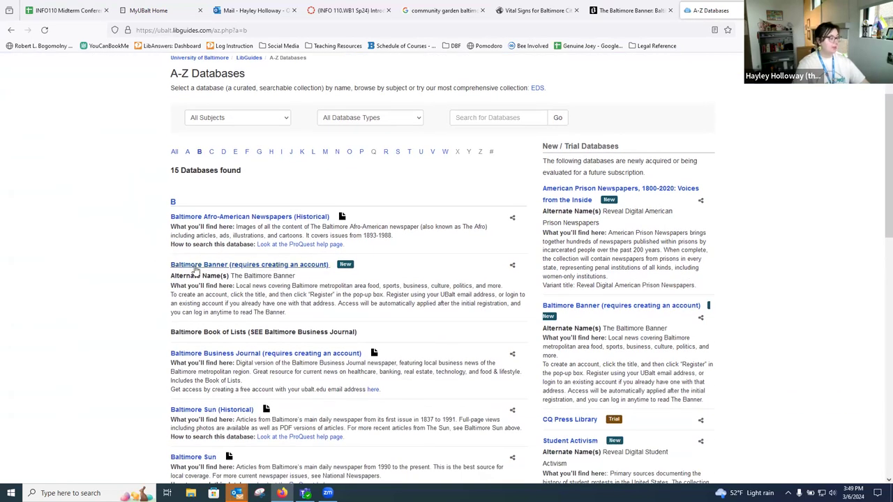
scroll("down", 3)
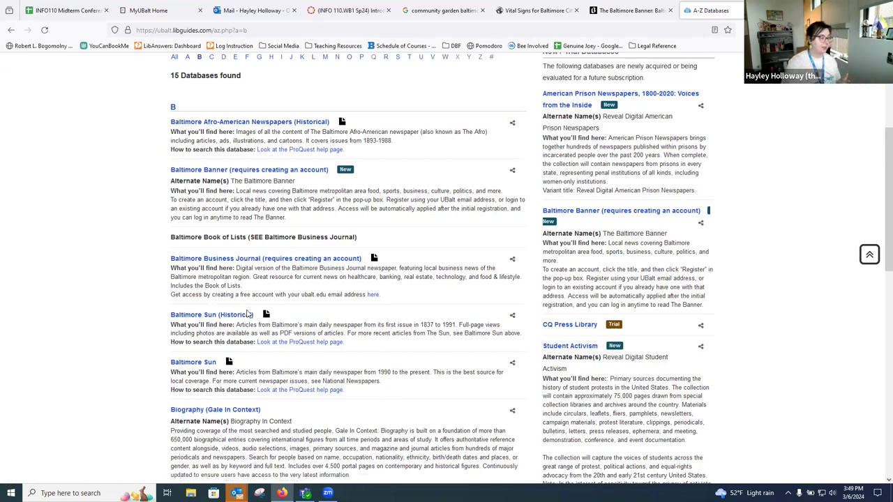
scroll("down", 3)
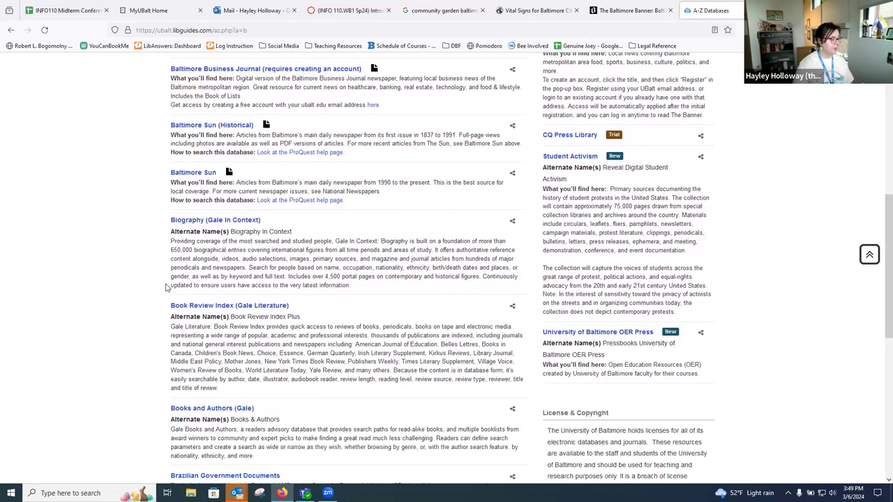
scroll("up", 3)
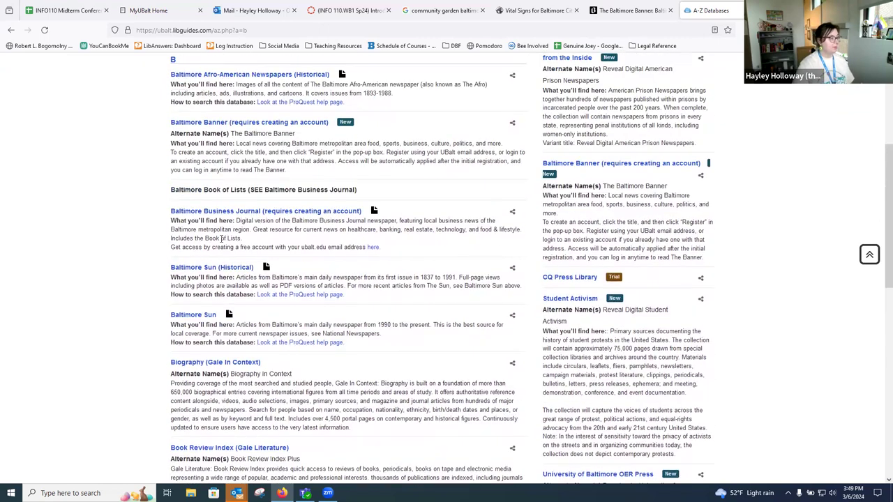
scroll("up", 3)
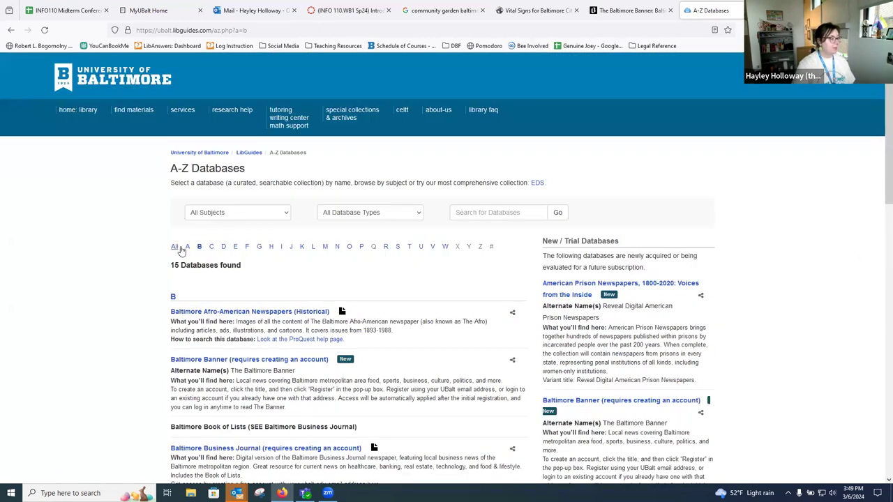
Show all 187 databases again via 'All' in the alphabet bar.
left_click(174, 247)
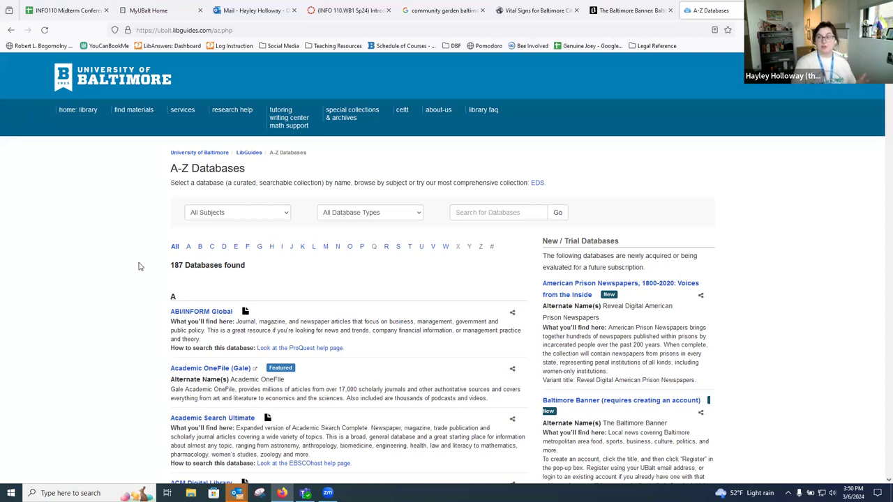
mouse_move(150, 273)
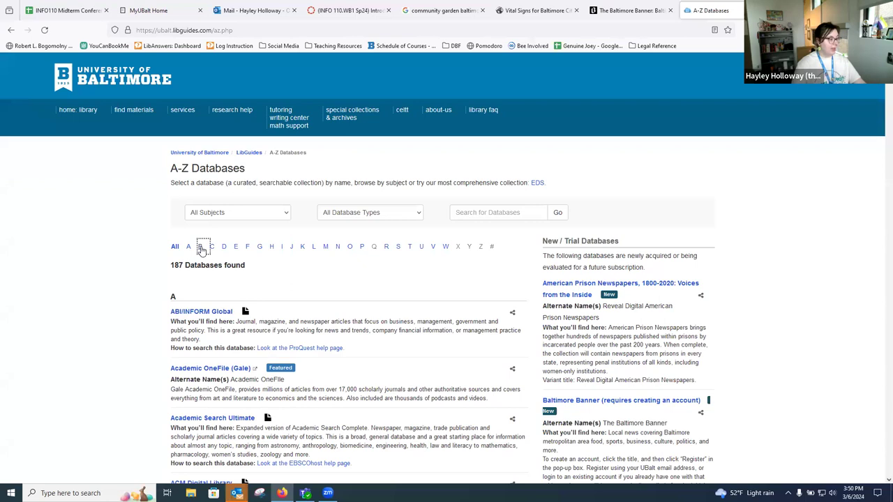
Filter to the B databases again and scroll to the Baltimore Banner entry.
left_click(200, 246)
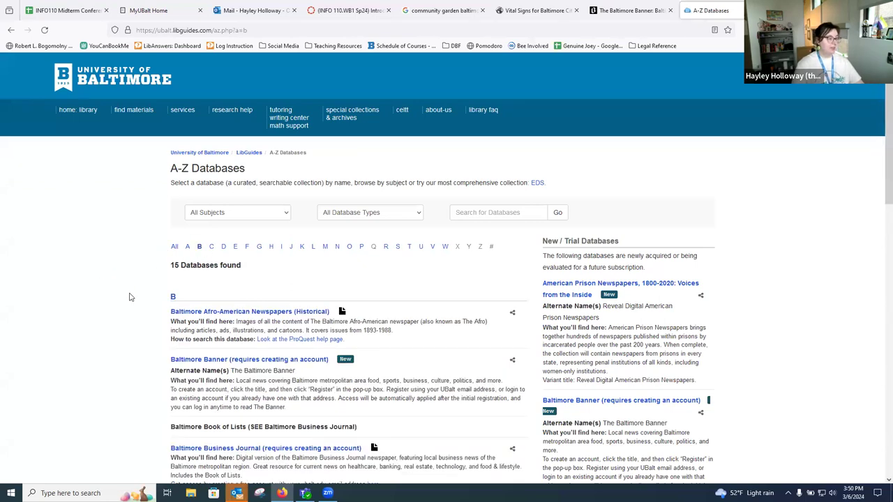
scroll("down", 3)
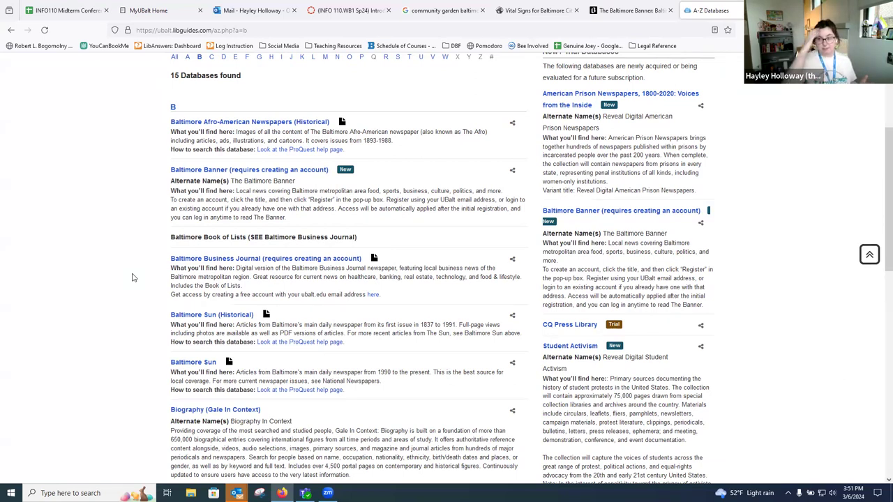
mouse_move(124, 277)
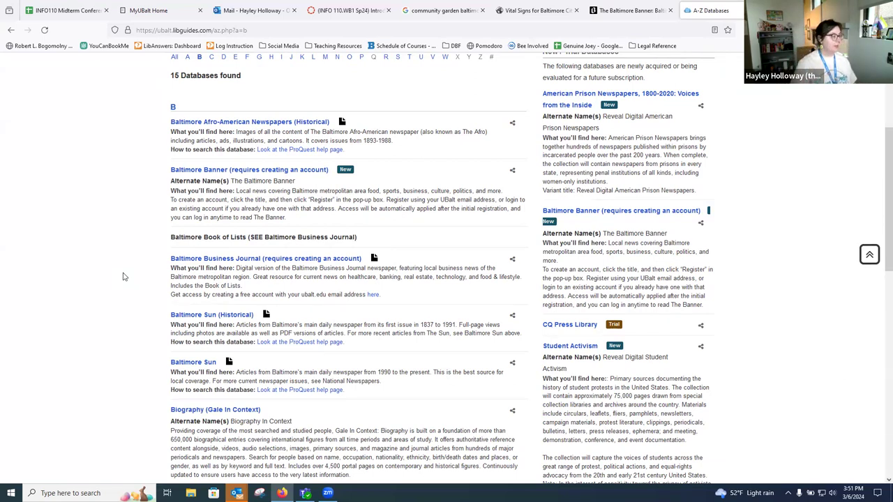
mouse_move(203, 172)
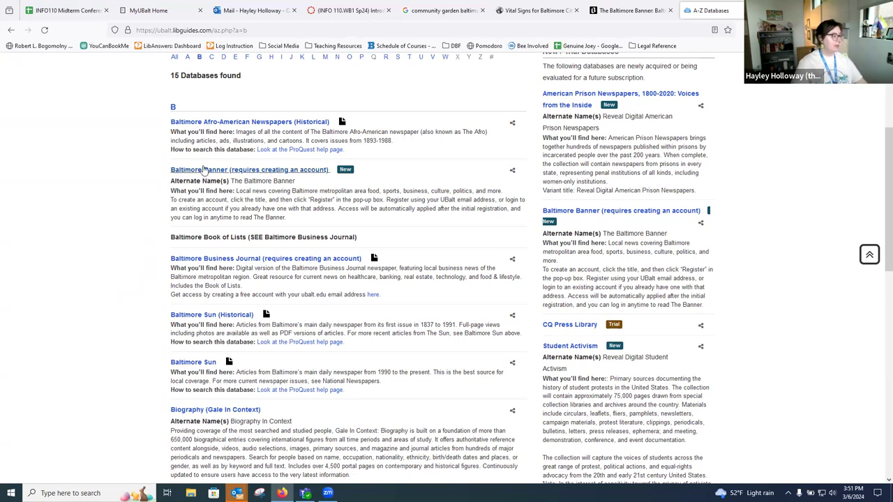
mouse_move(193, 199)
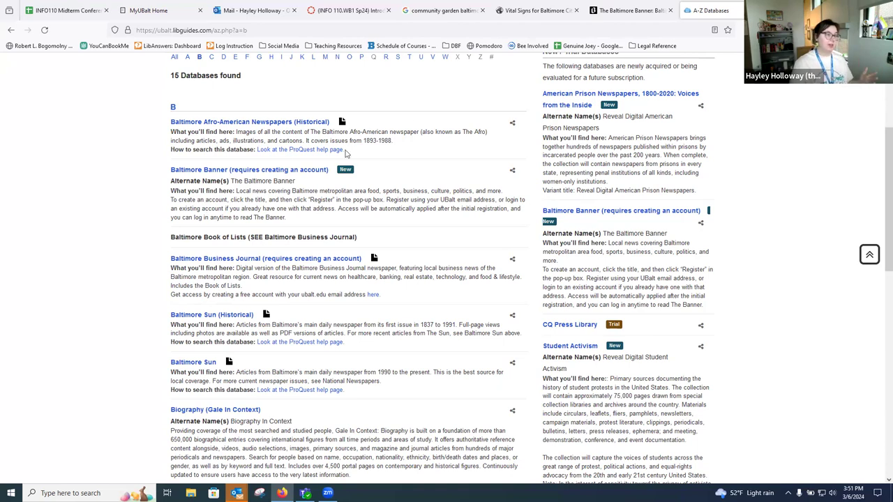
mouse_move(551, 76)
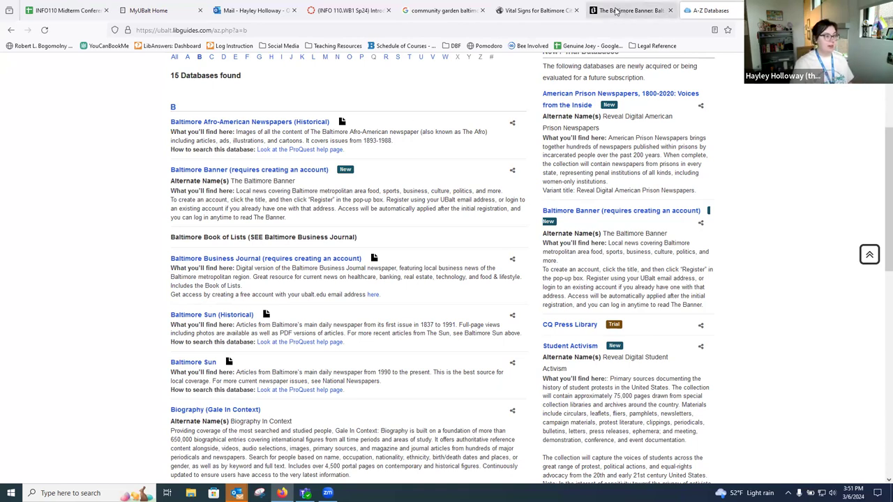
Search the Baltimore Banner site for 'community garden'.
left_click(249, 170)
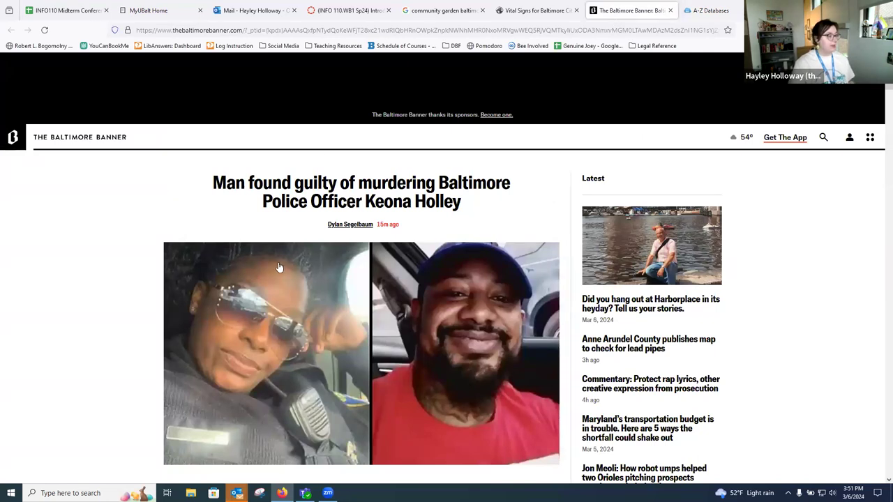
mouse_move(847, 149)
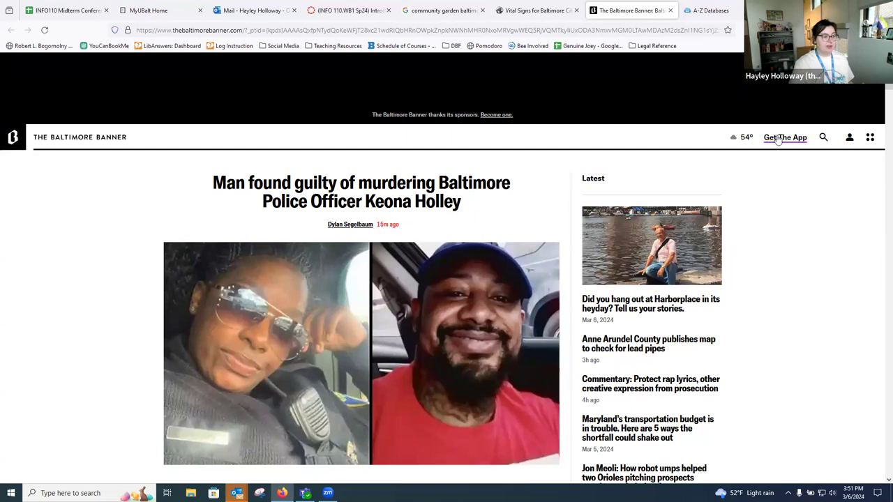
left_click(823, 137)
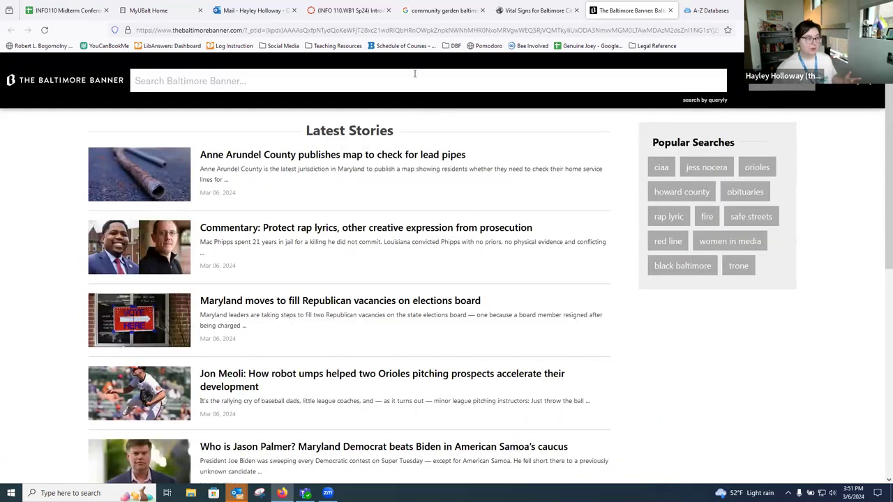
type("community garden")
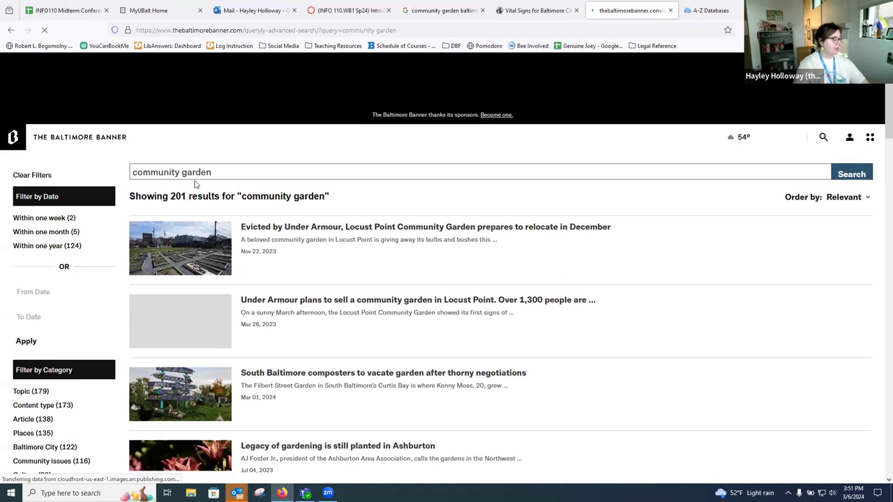
scroll("down", 3)
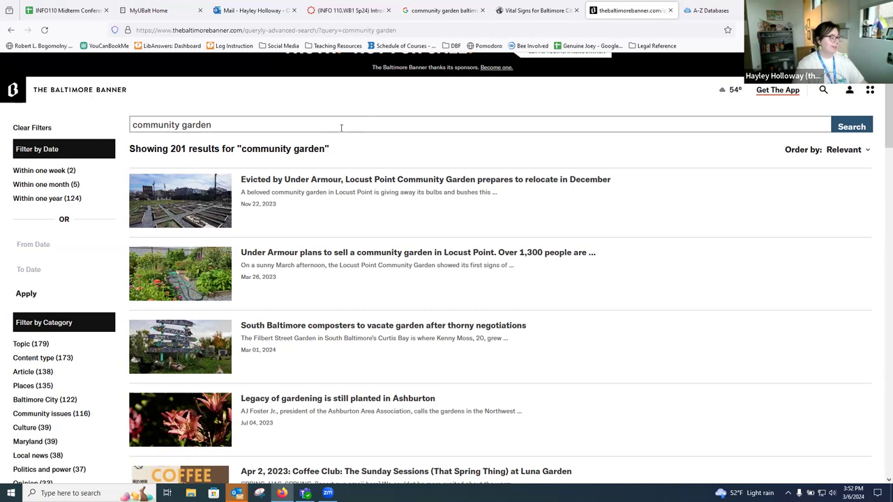
scroll("down", 3)
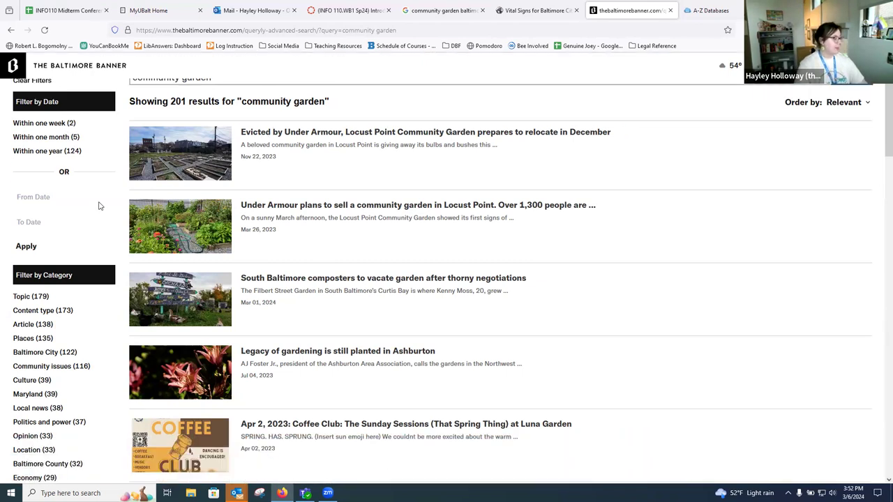
scroll("down", 3)
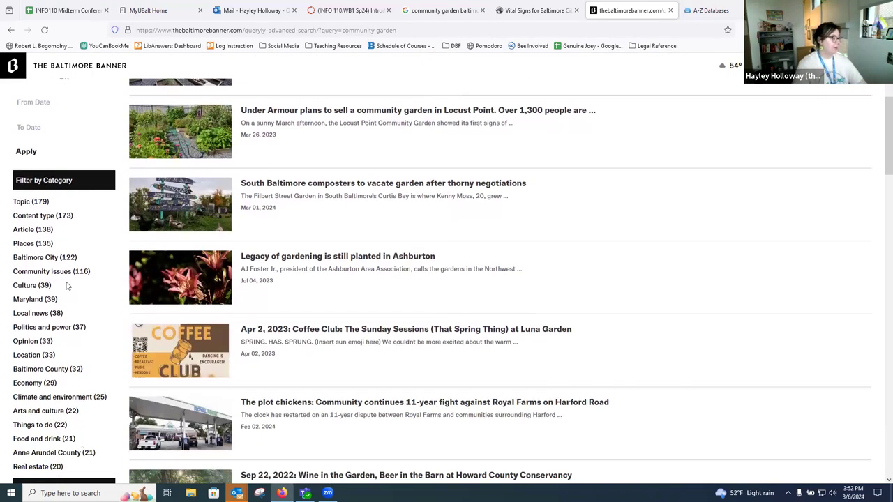
mouse_move(49, 308)
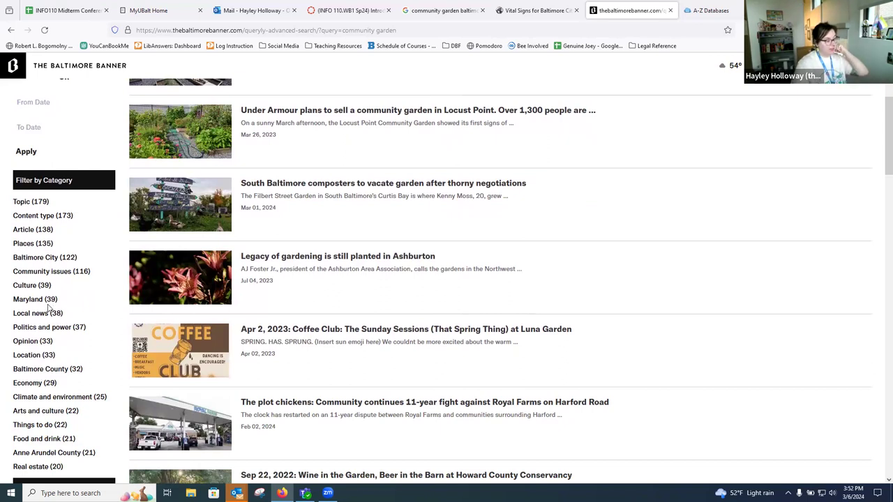
mouse_move(263, 348)
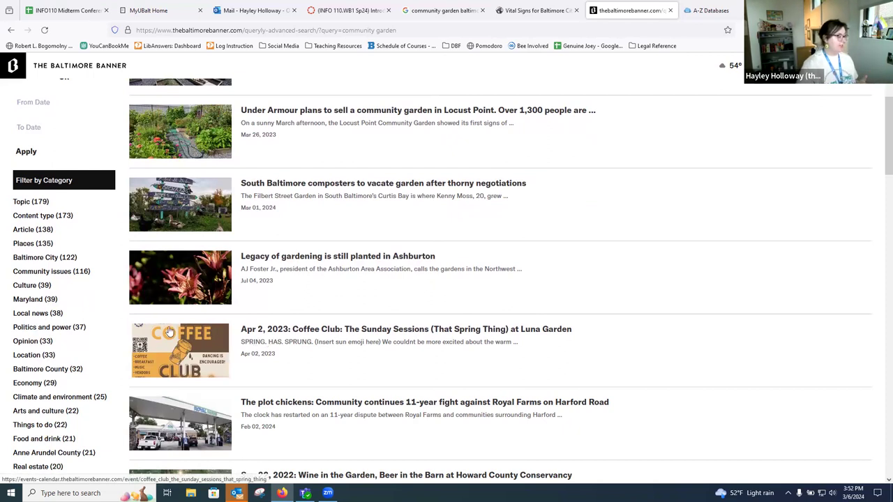
scroll("down", 3)
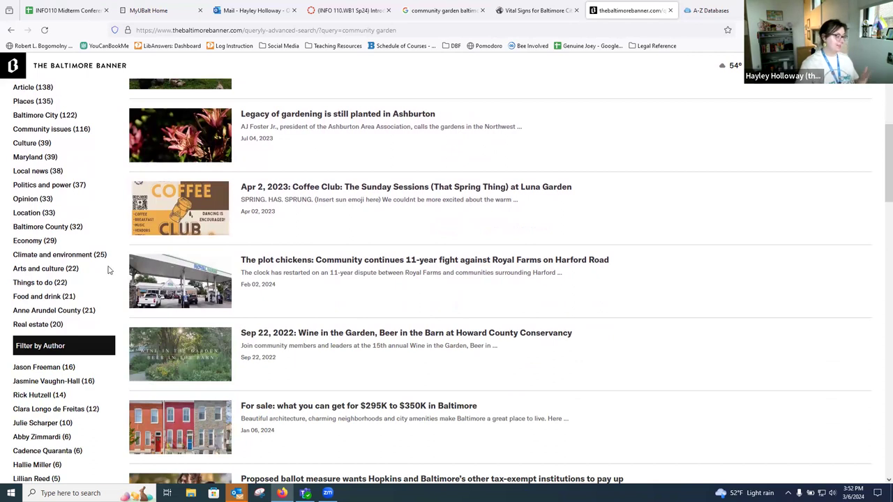
mouse_move(476, 356)
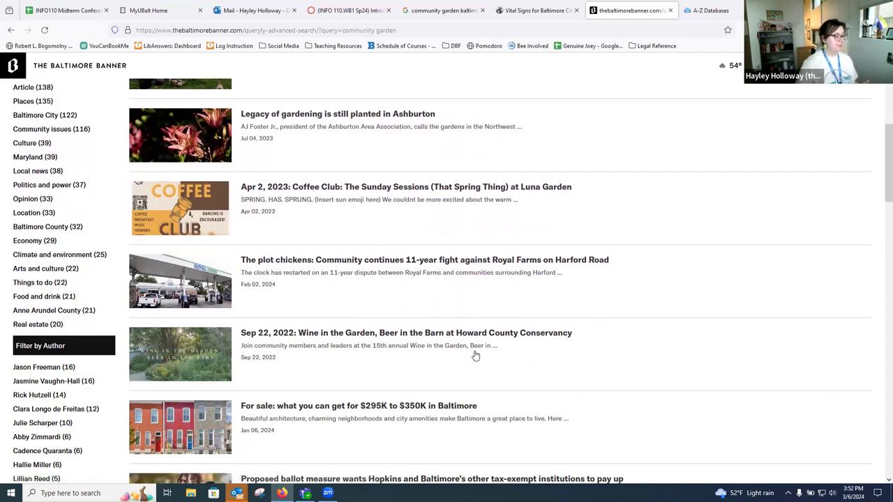
scroll("up", 3)
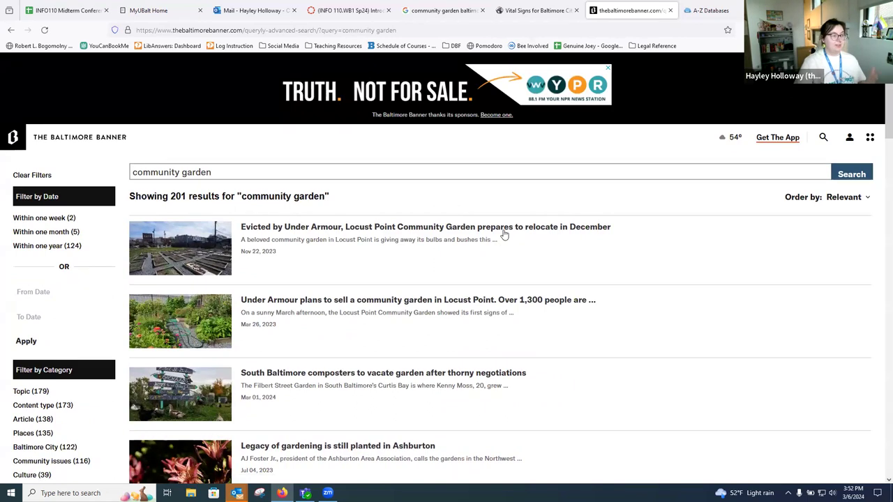
mouse_move(504, 235)
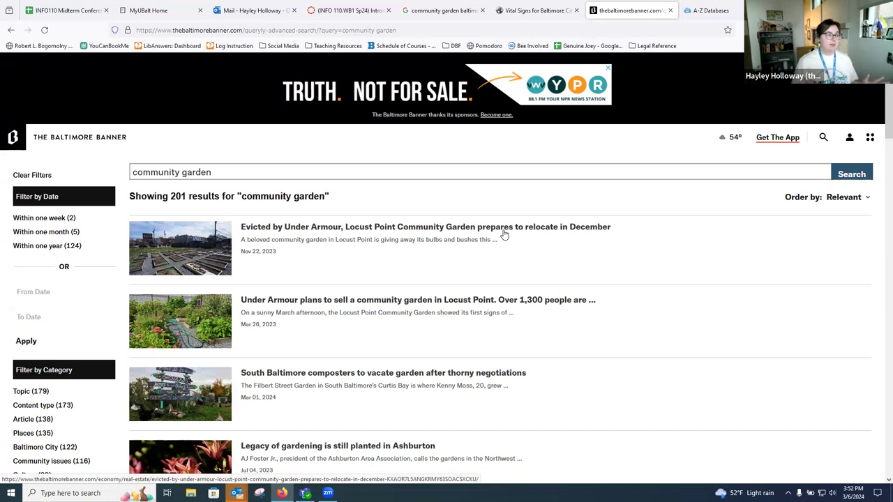
mouse_move(434, 256)
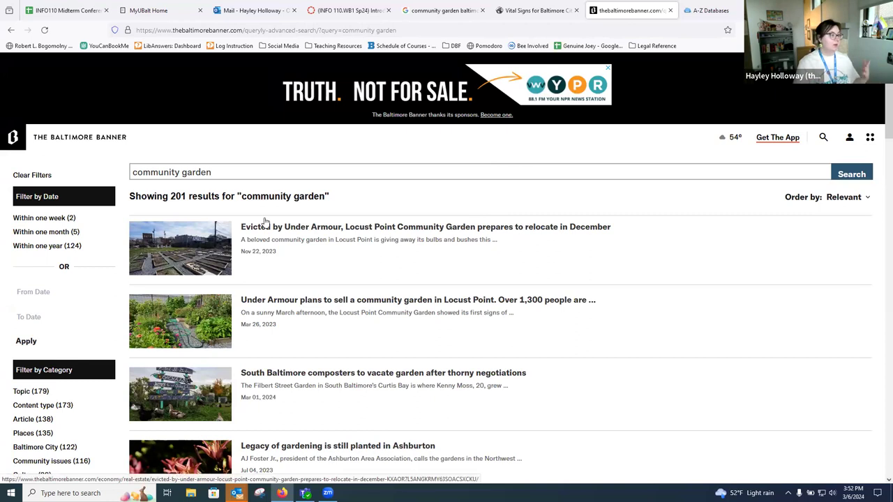
Return to the Google 'community garden baltimore' search and widen it from News to All results.
left_click(537, 9)
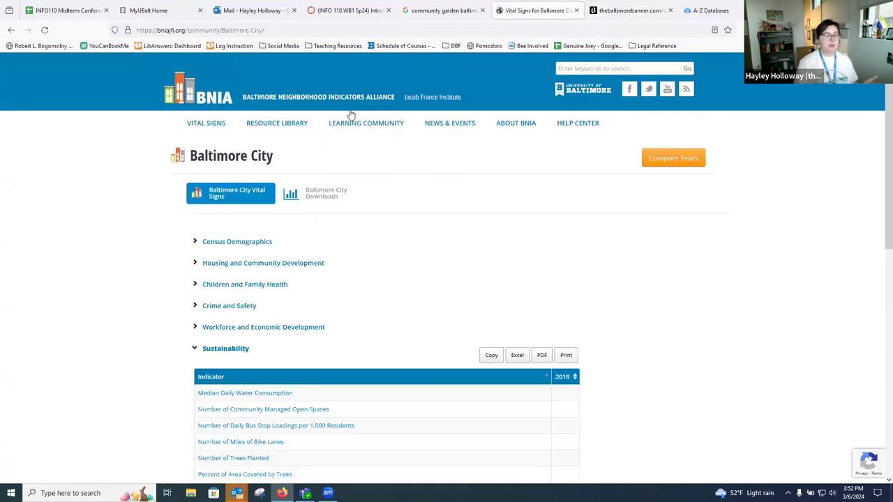
mouse_move(329, 219)
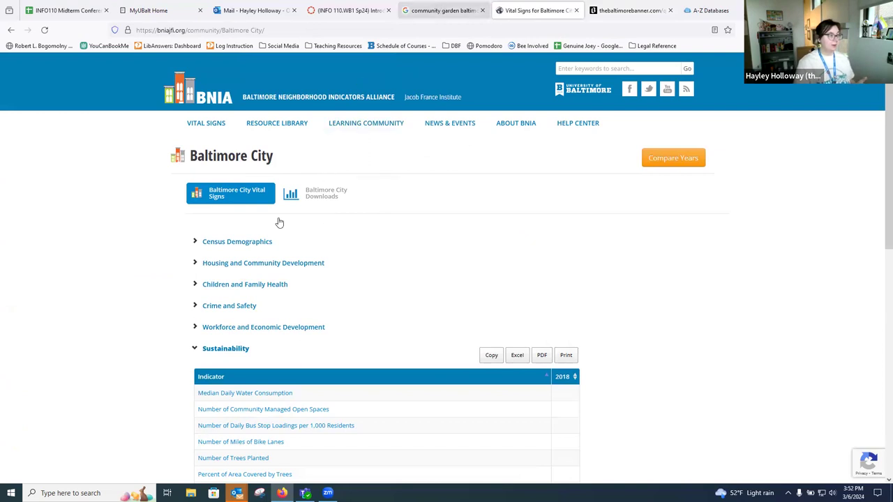
left_click(443, 10)
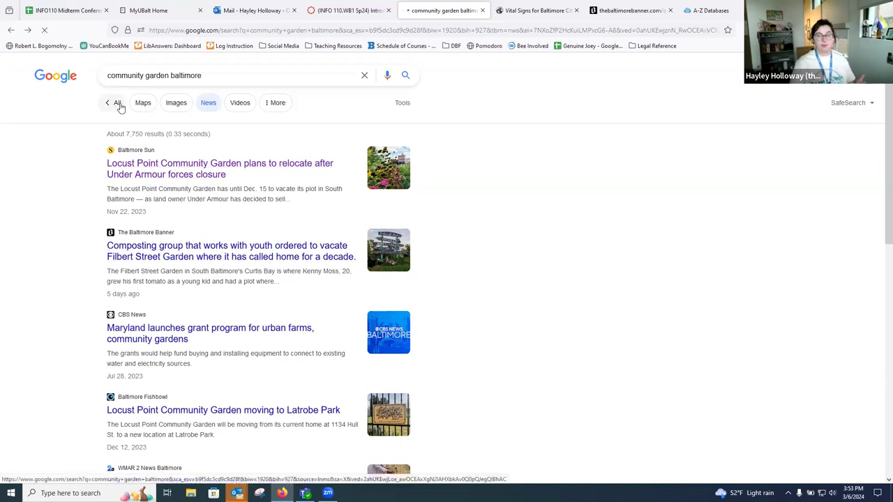
left_click(117, 102)
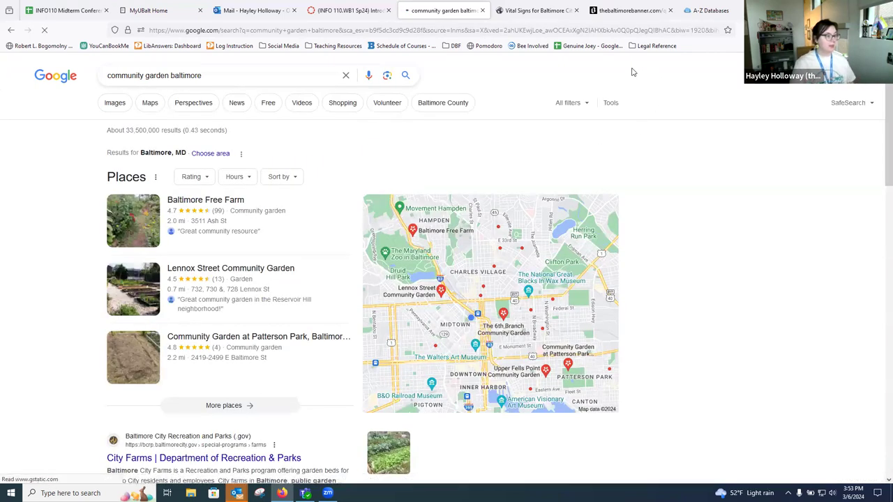